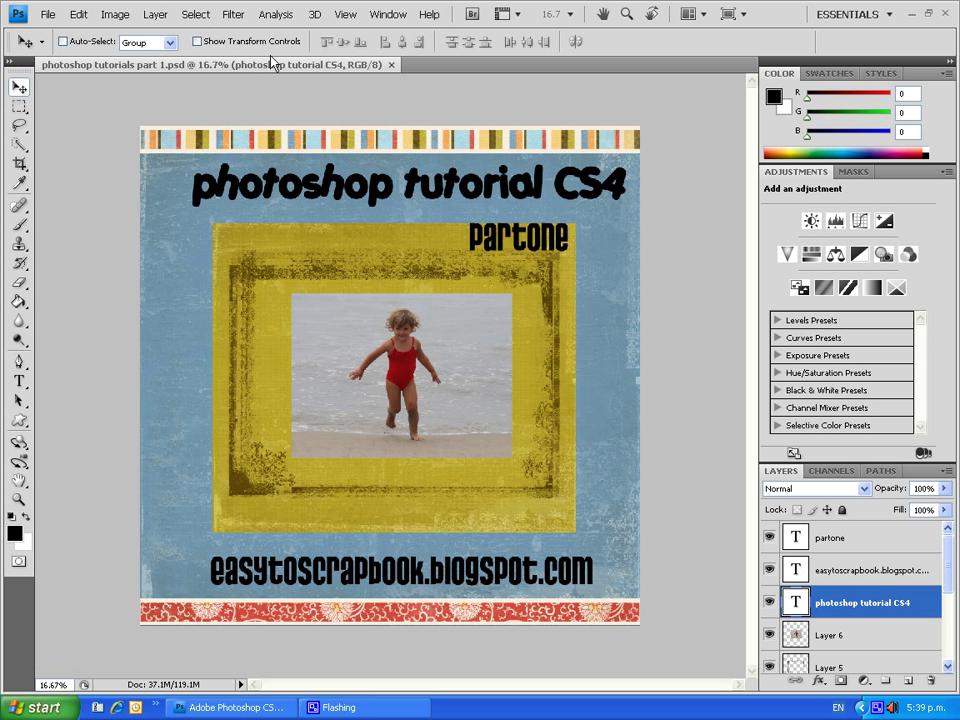
# - Close the finished tutorial and start a new 12 by 12 inch, 300 ppi white document
pyautogui.click(48, 14)
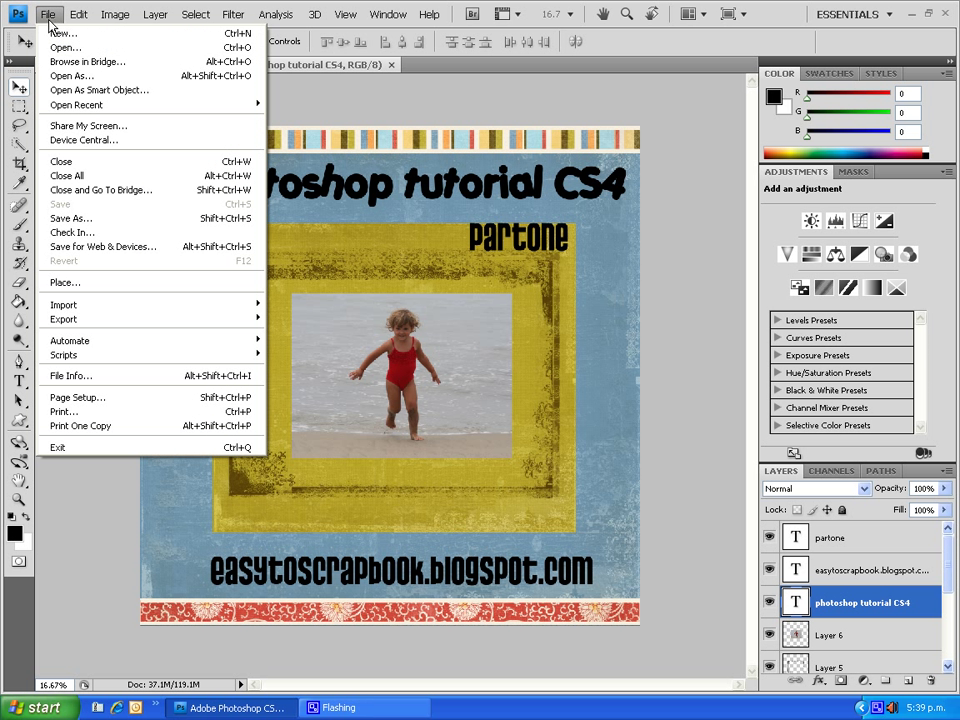
pyautogui.click(60, 160)
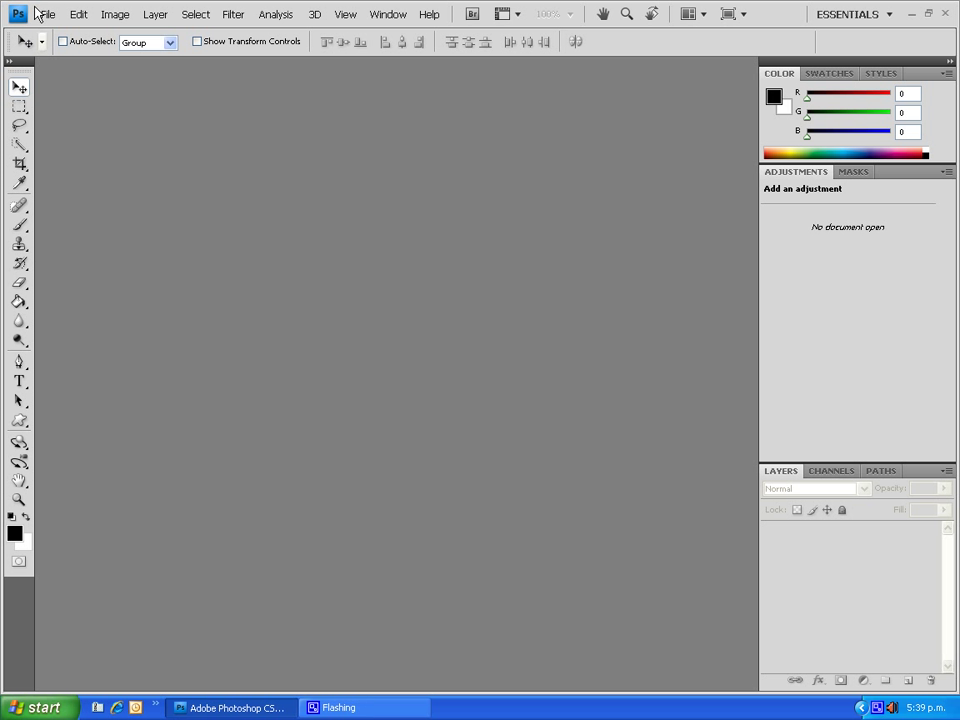
pyautogui.click(46, 14)
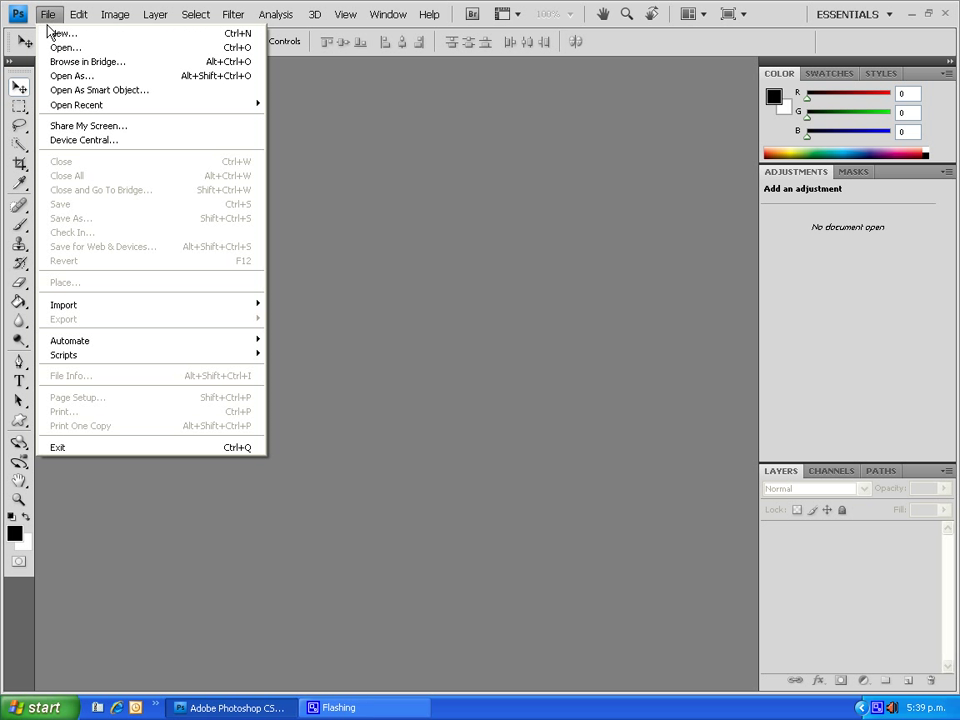
pyautogui.click(62, 32)
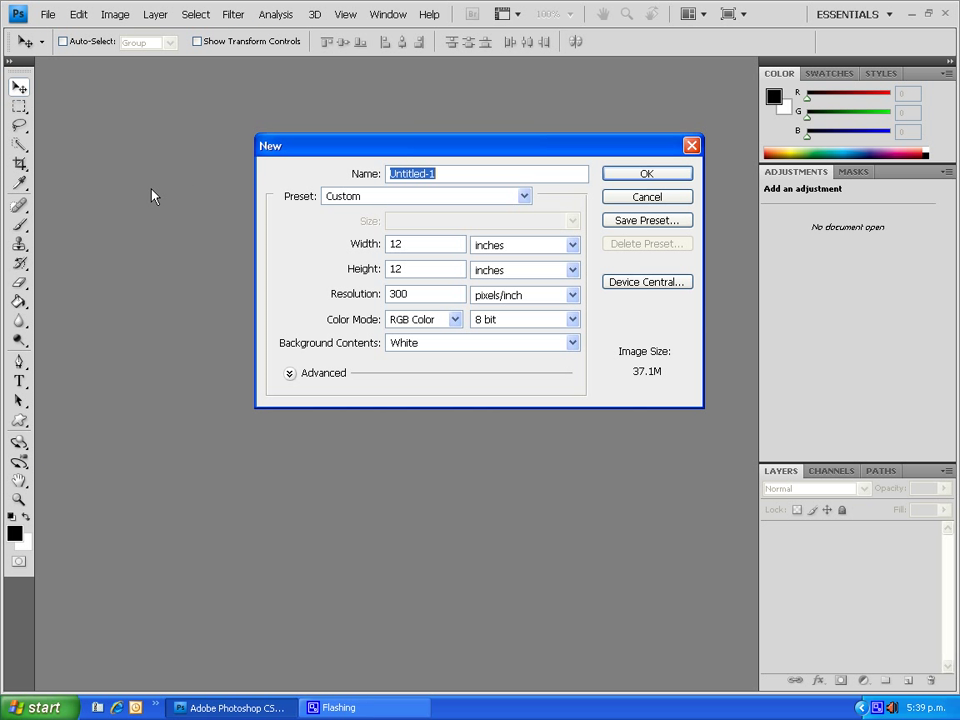
pyautogui.moveTo(150, 192)
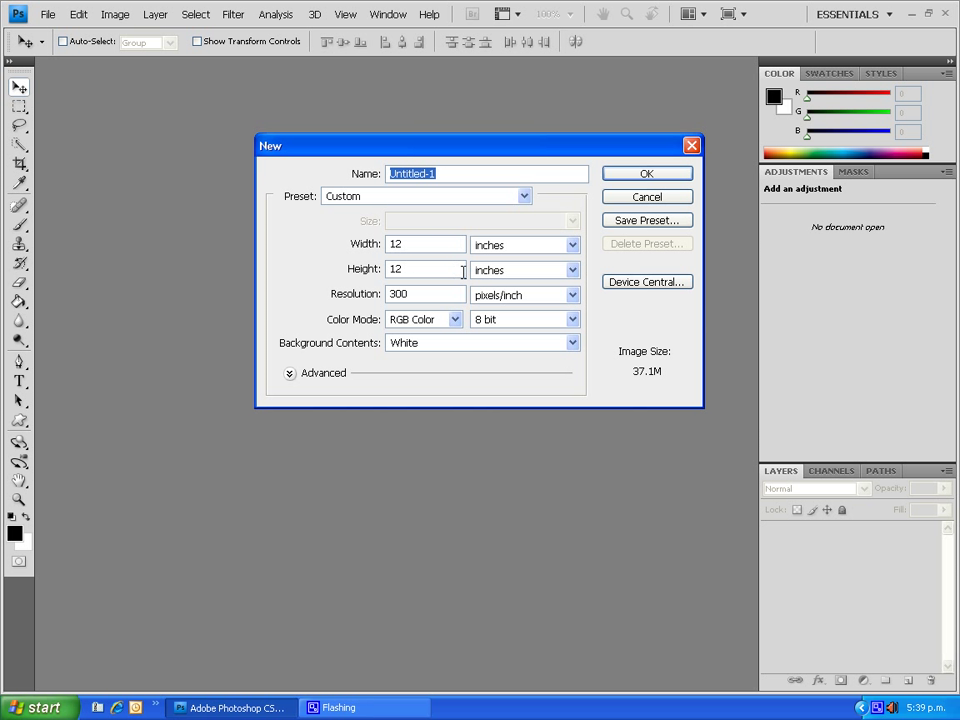
pyautogui.moveTo(420, 294)
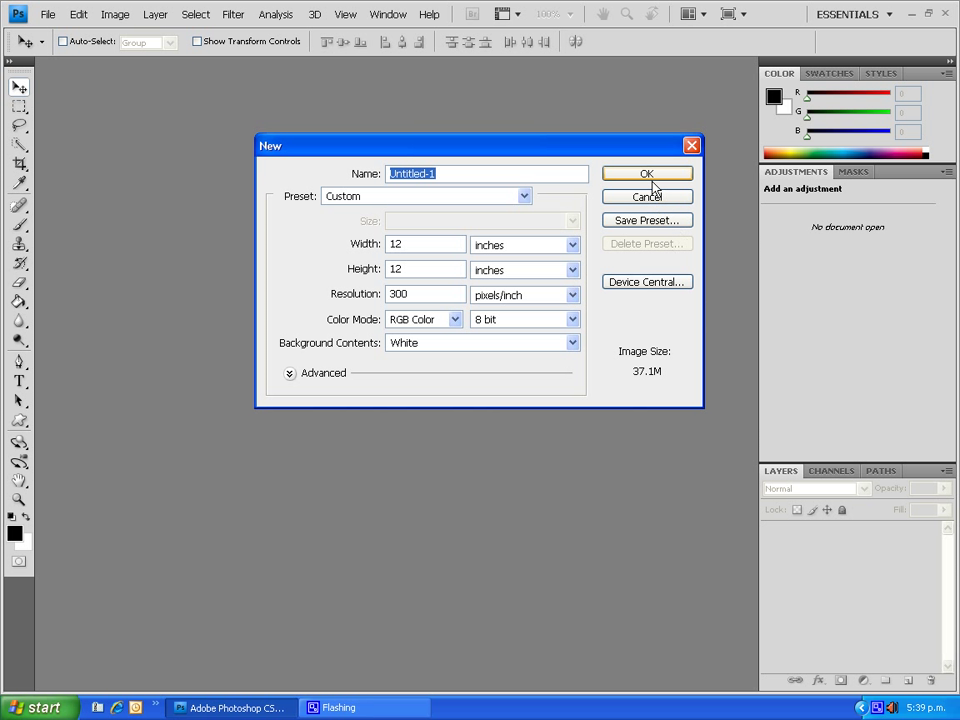
pyautogui.moveTo(648, 172)
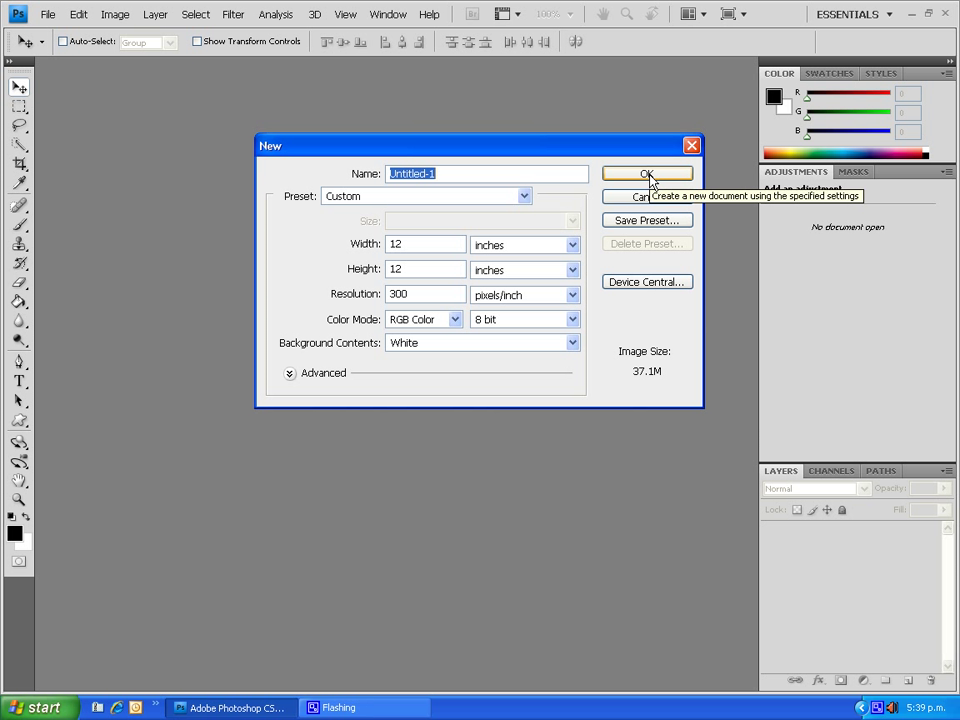
# - Create the 12 by 12 page and open the dark blue solid paper from PSD Downloads
pyautogui.click(648, 172)
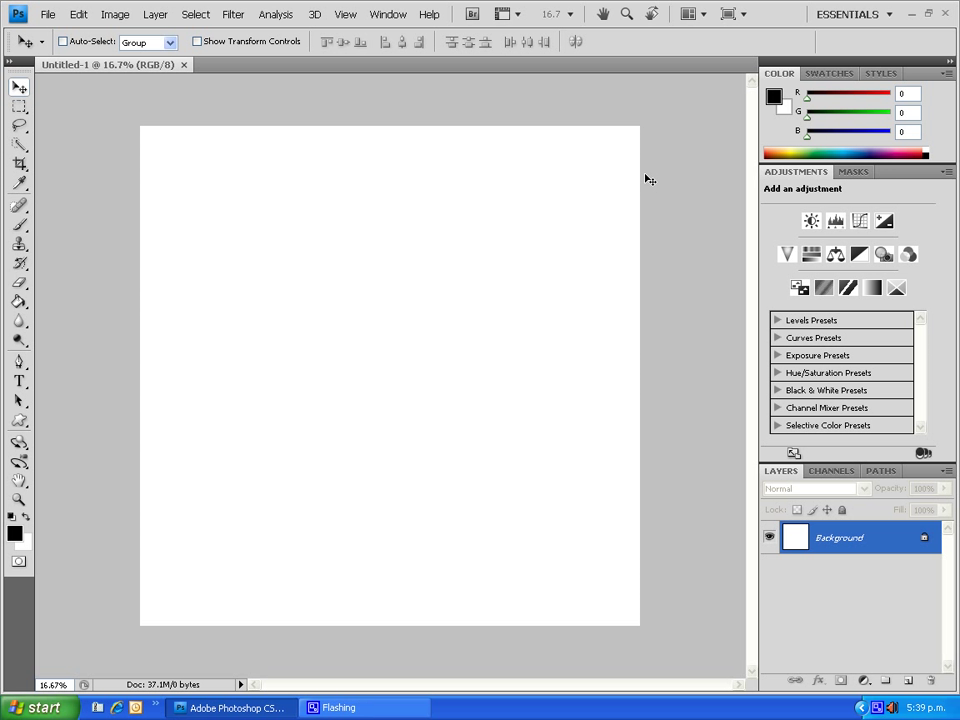
pyautogui.click(48, 14)
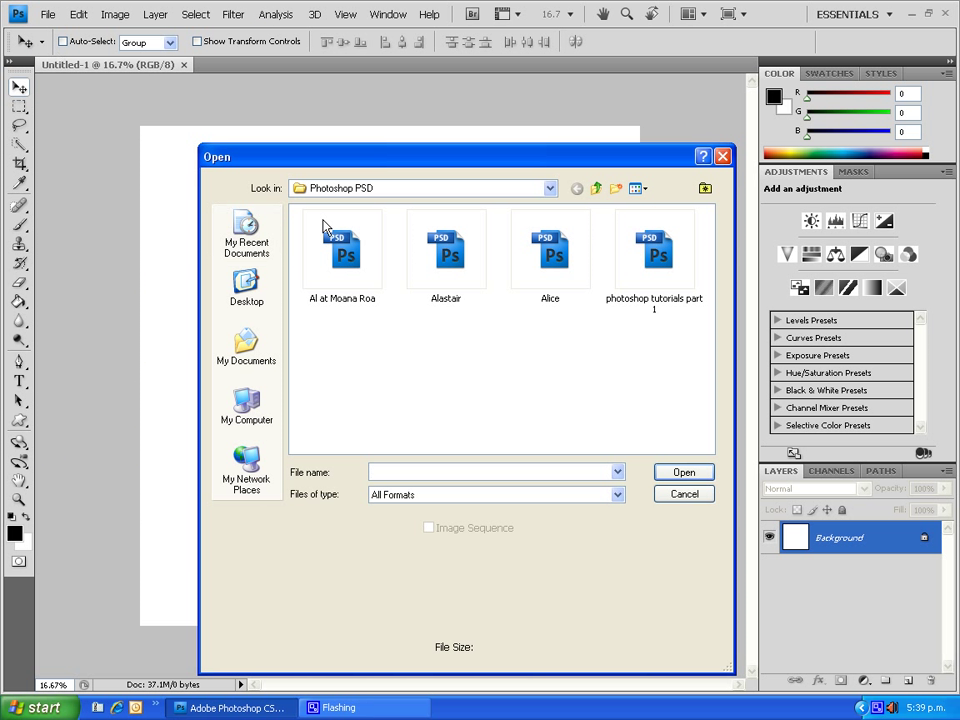
pyautogui.click(596, 188)
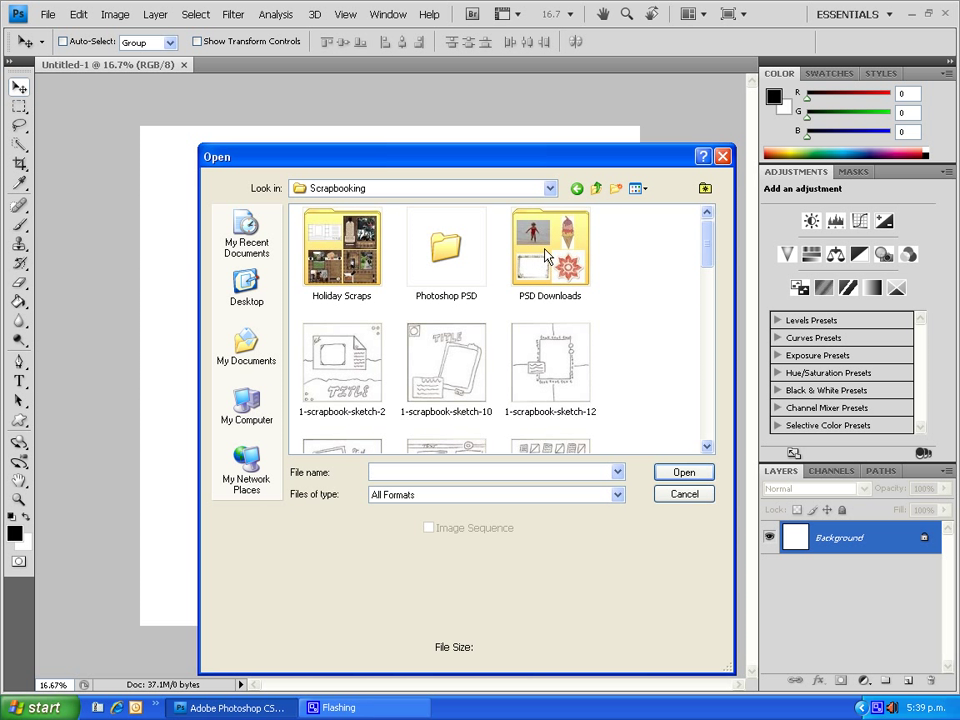
pyautogui.doubleClick(548, 244)
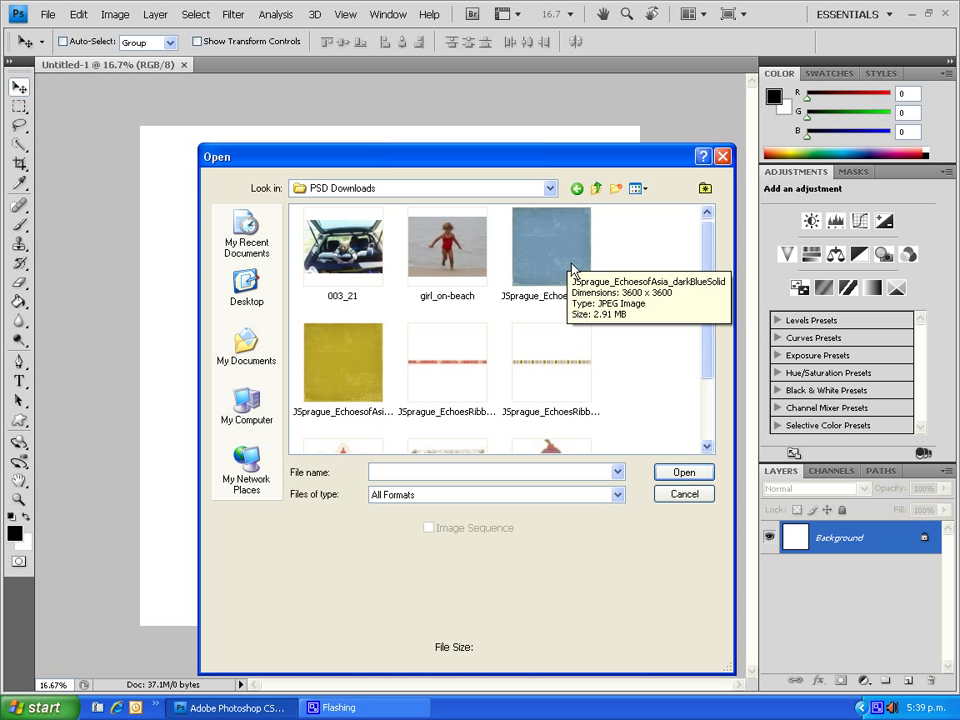
pyautogui.moveTo(576, 268)
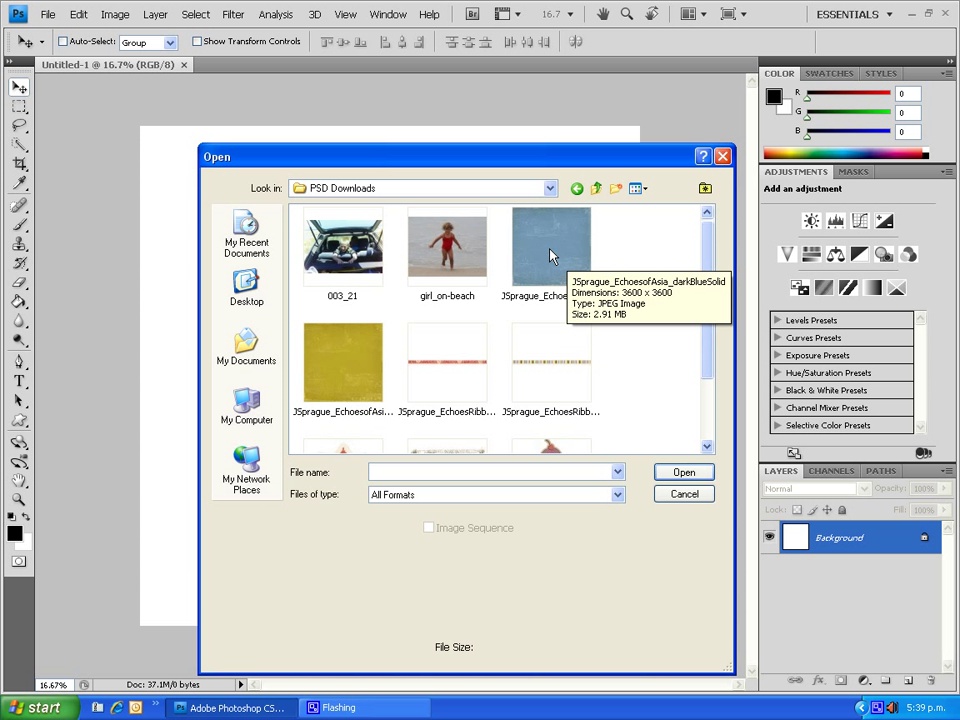
pyautogui.click(552, 244)
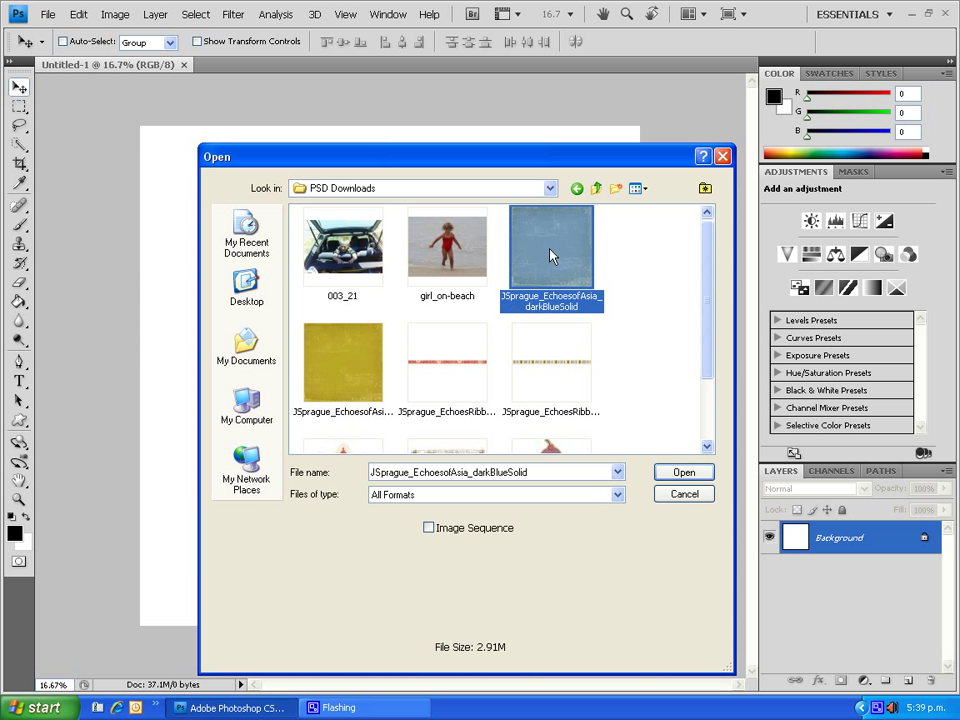
pyautogui.click(684, 492)
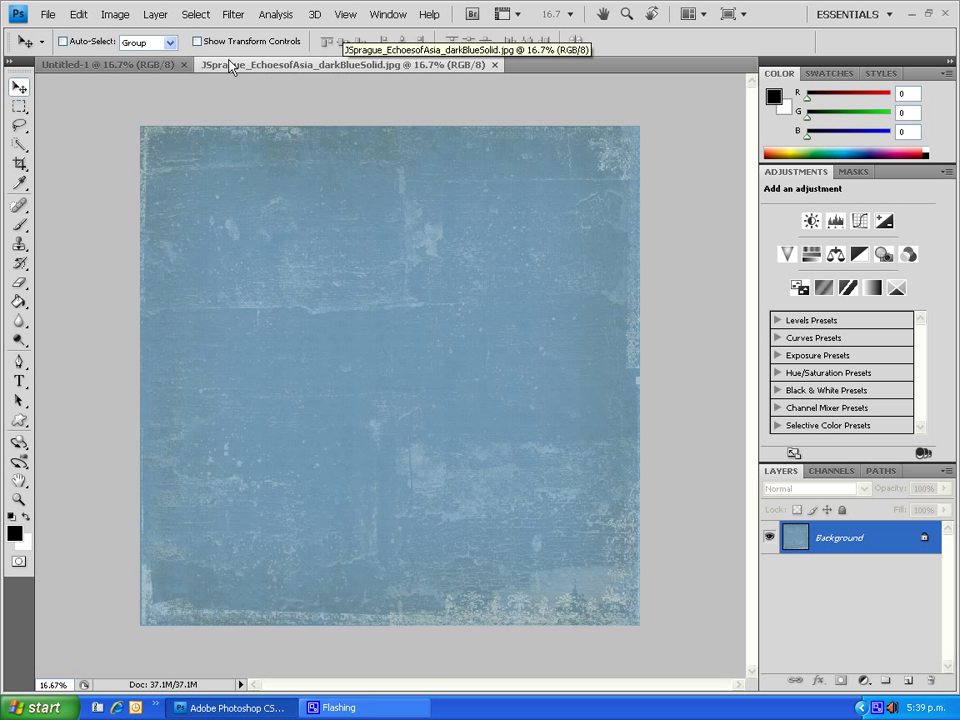
# - Float the blue paper document in its own window ready to drag onto Untitled-1
pyautogui.click(110, 64)
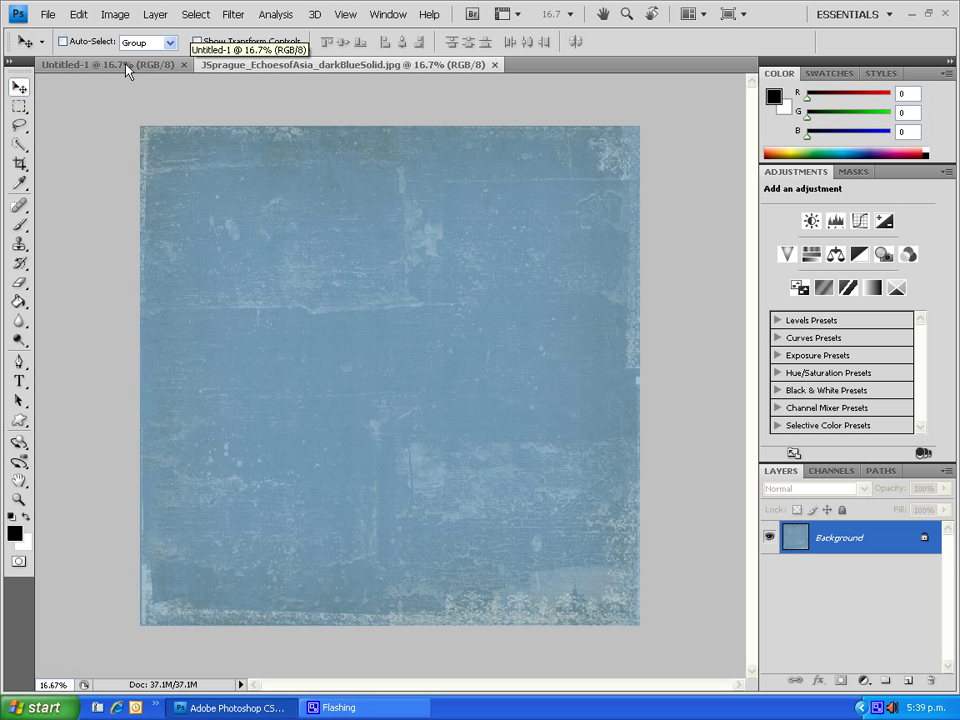
pyautogui.click(344, 64)
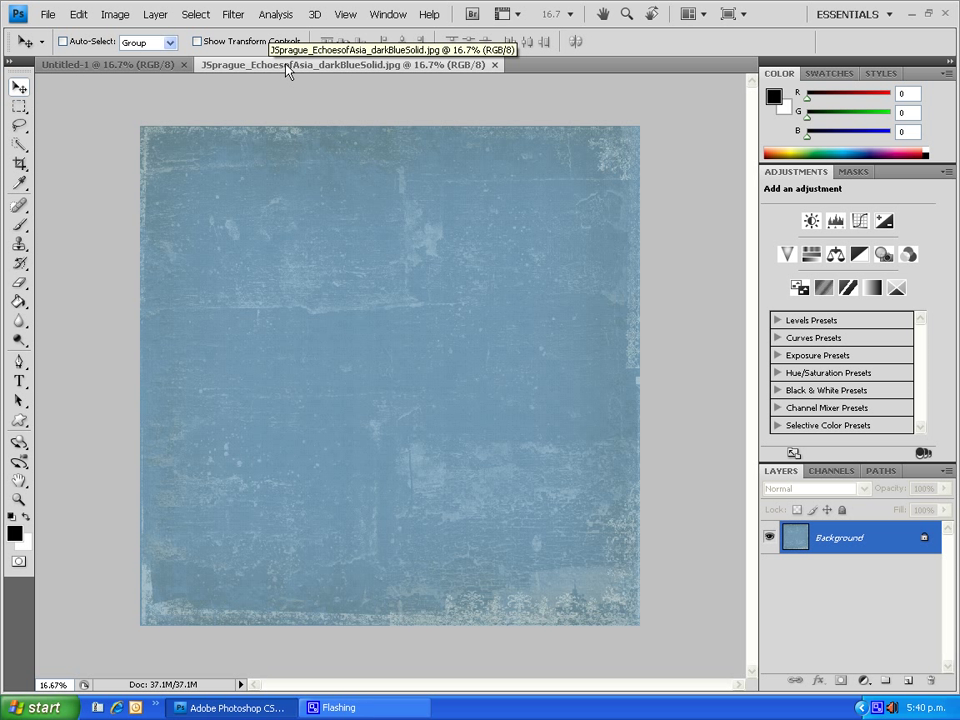
pyautogui.moveTo(290, 64)
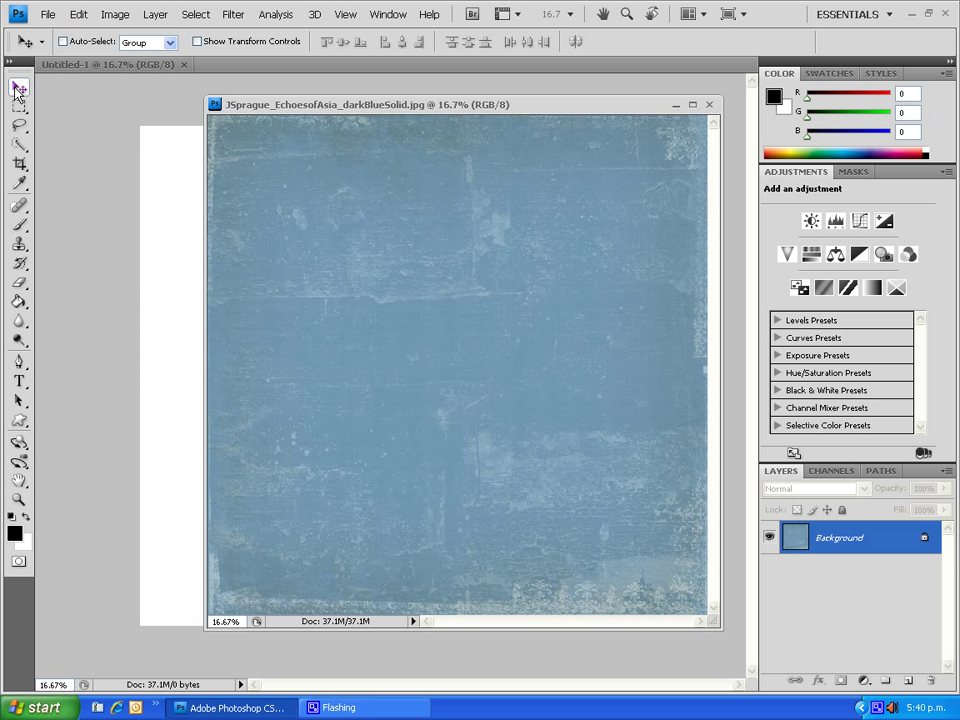
pyautogui.moveTo(292, 172)
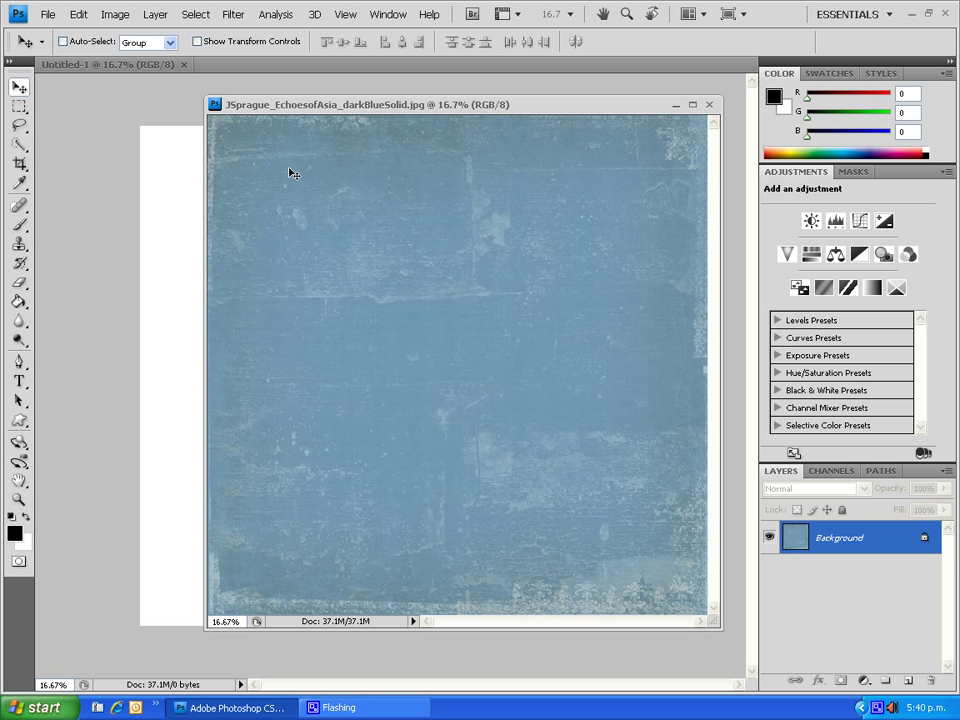
pyautogui.moveTo(296, 172)
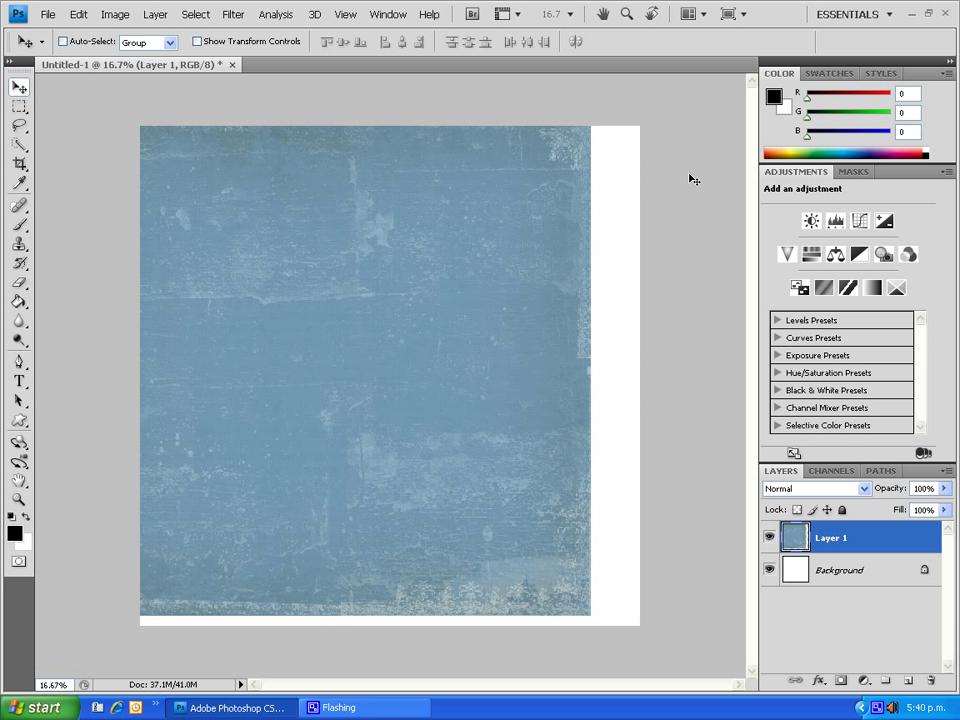
pyautogui.moveTo(640, 220)
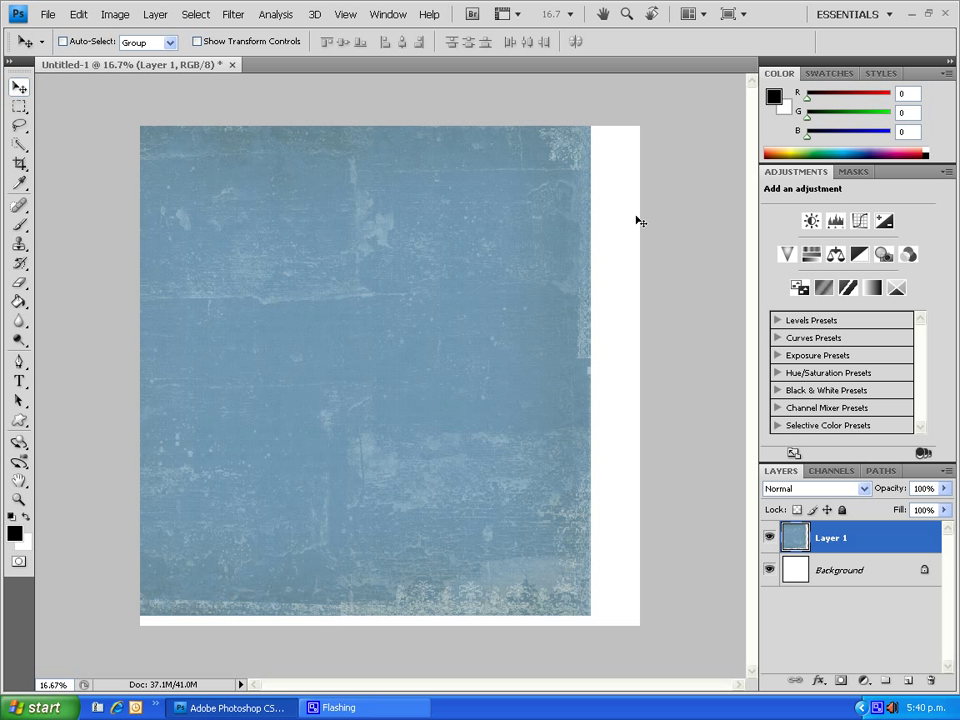
pyautogui.moveTo(460, 240)
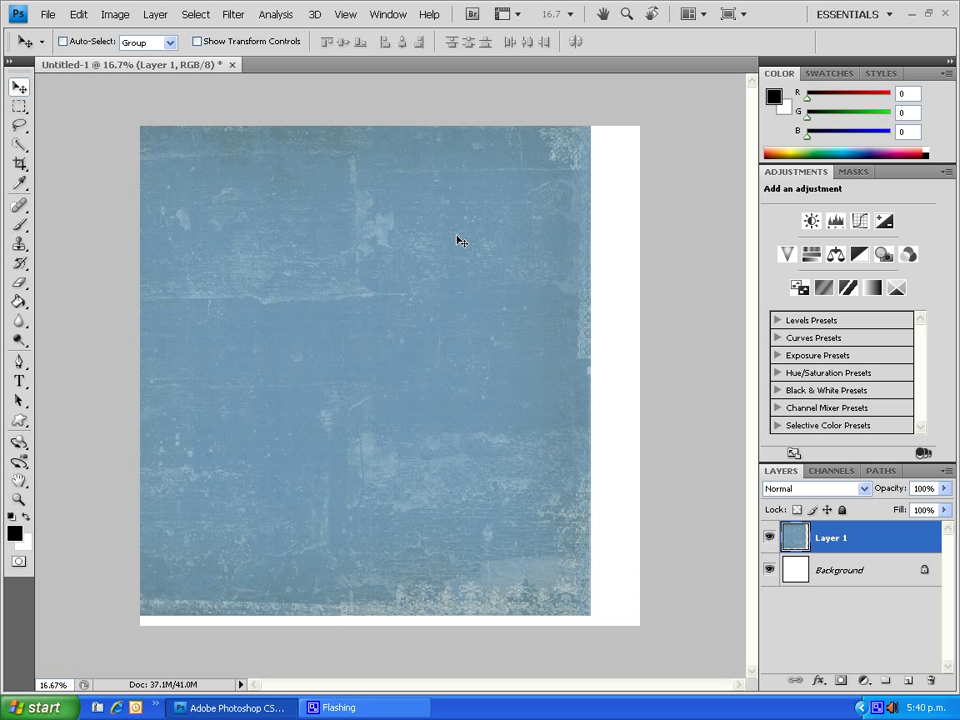
pyautogui.moveTo(422, 266)
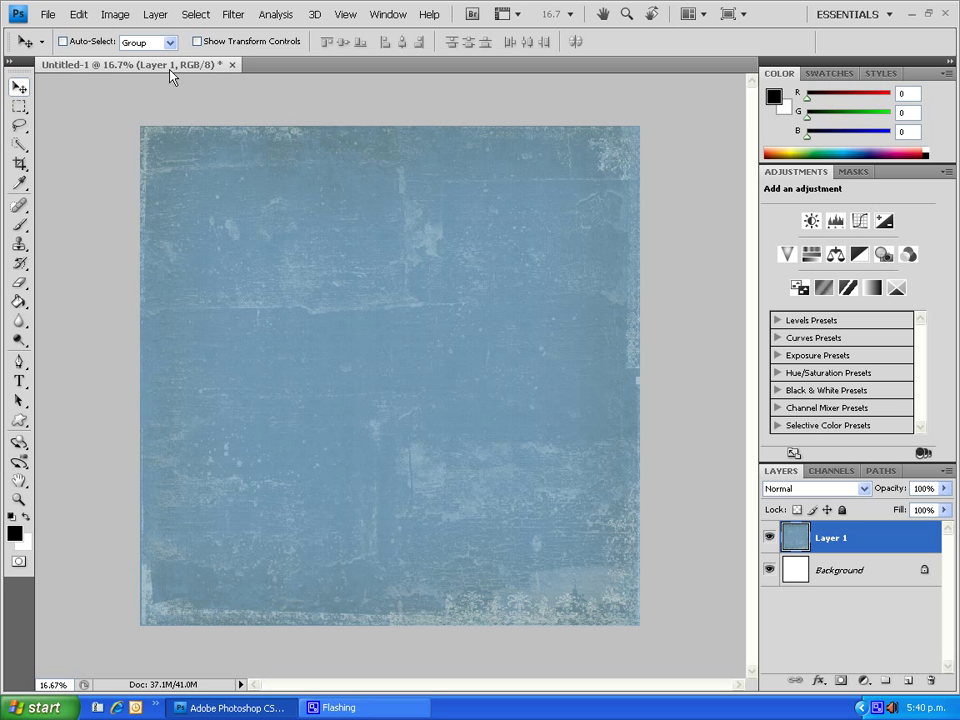
# - Open the red ribbon image from PSD Downloads alongside the layout
pyautogui.click(48, 14)
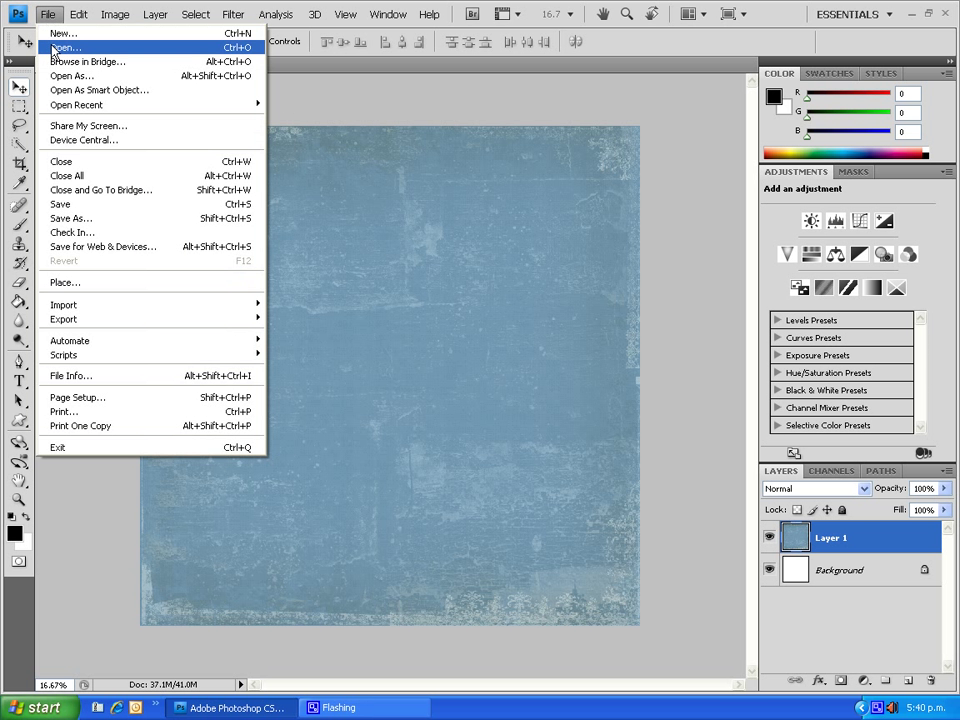
pyautogui.click(64, 48)
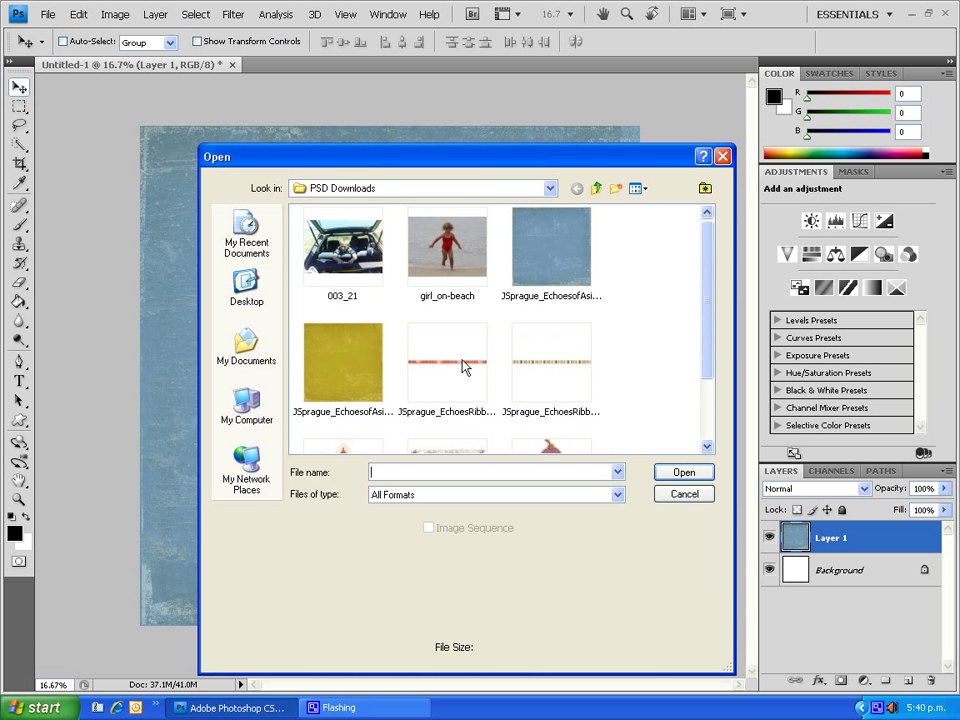
pyautogui.click(448, 364)
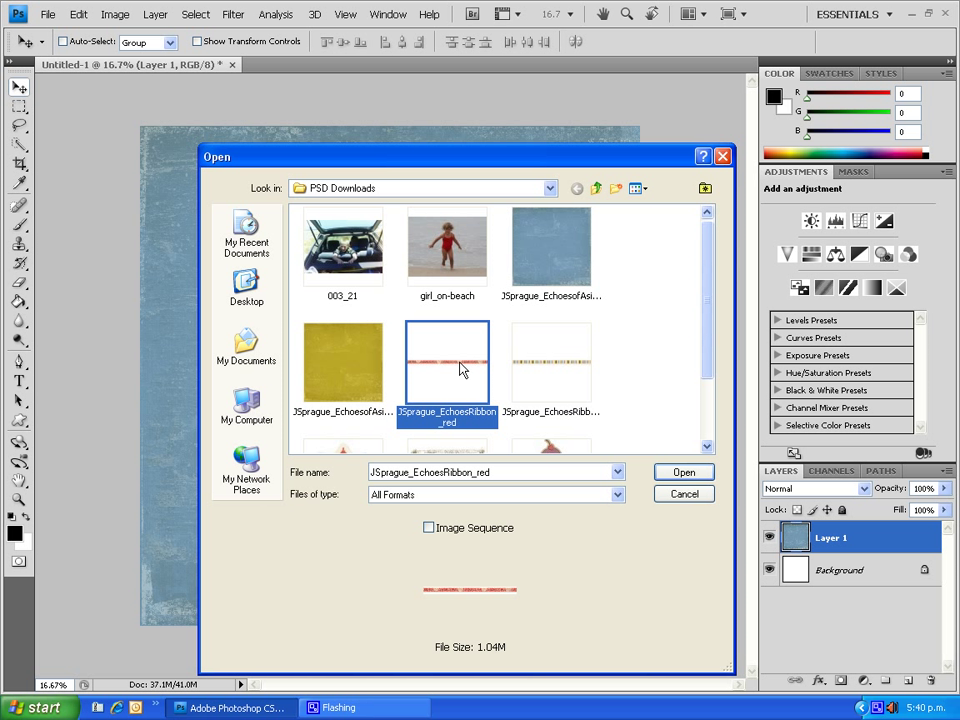
pyautogui.moveTo(448, 364)
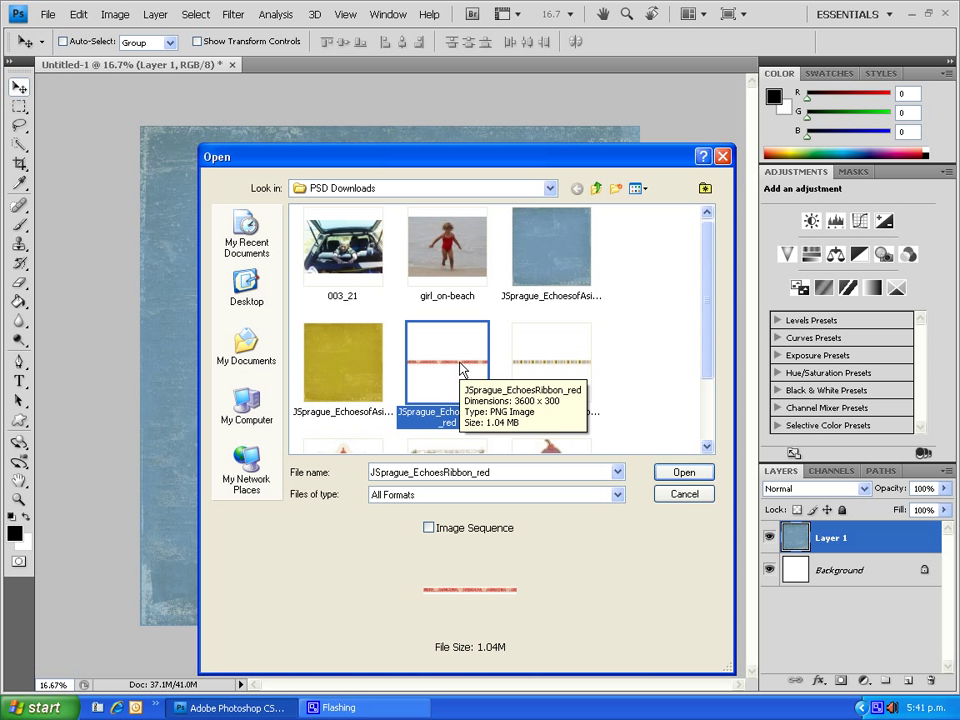
pyautogui.moveTo(536, 370)
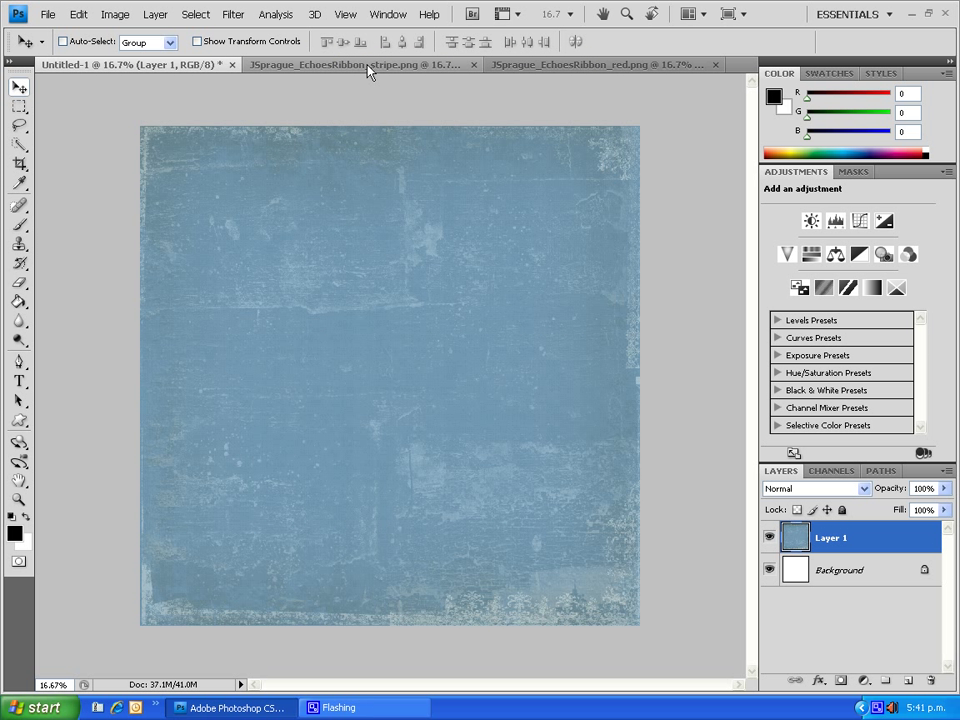
# - Float the ribbon images into their own windows above the layout
pyautogui.click(360, 64)
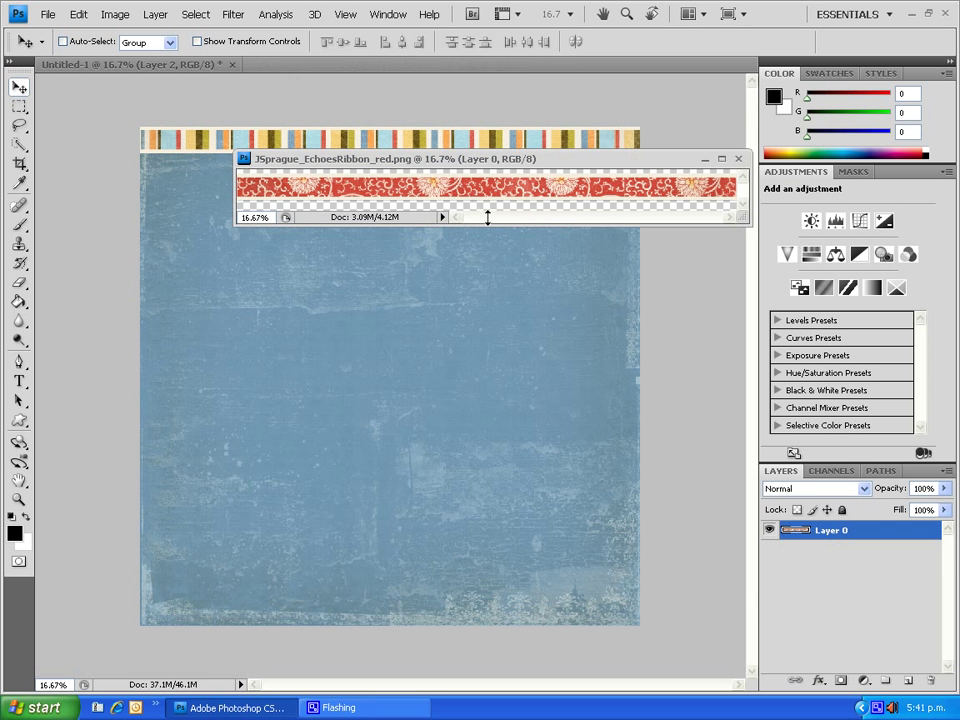
pyautogui.moveTo(330, 192)
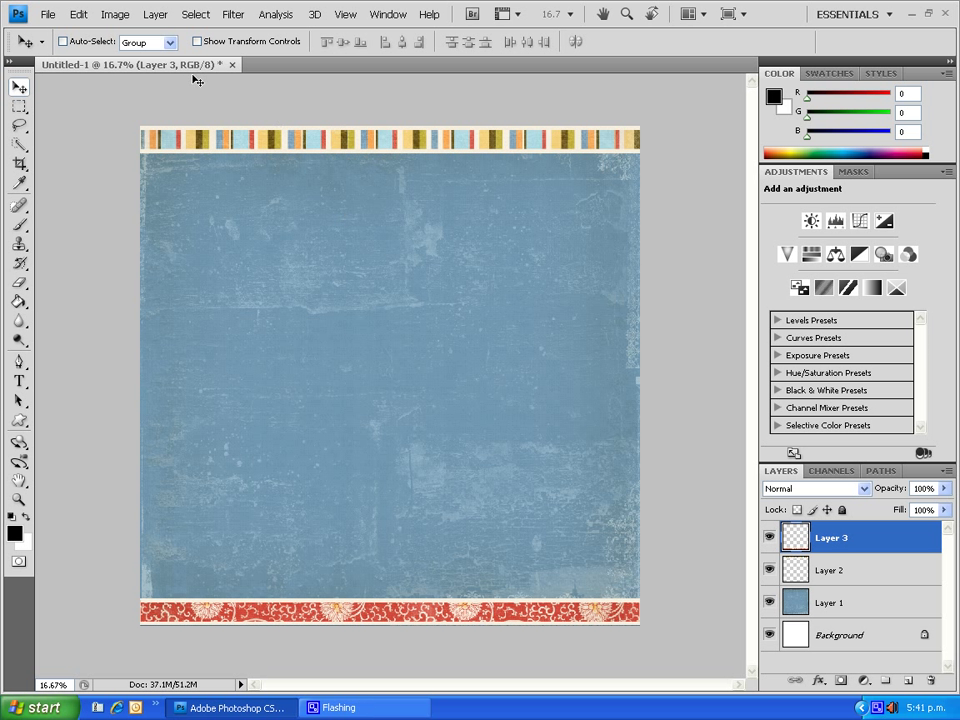
# - Open the green textured paper file to bring into the layout
pyautogui.click(48, 14)
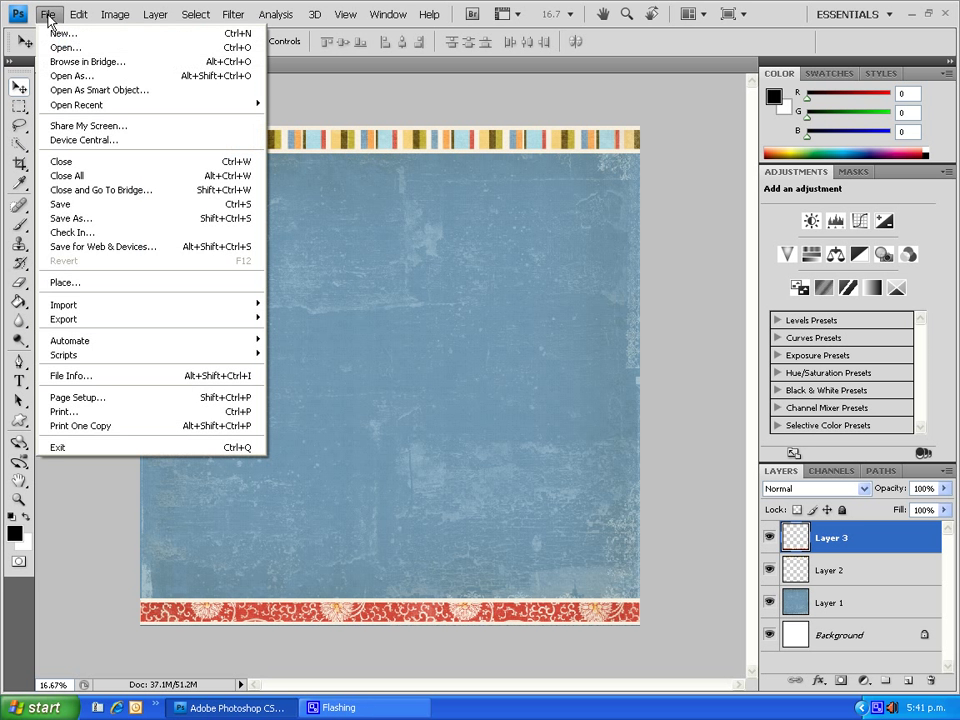
pyautogui.click(64, 48)
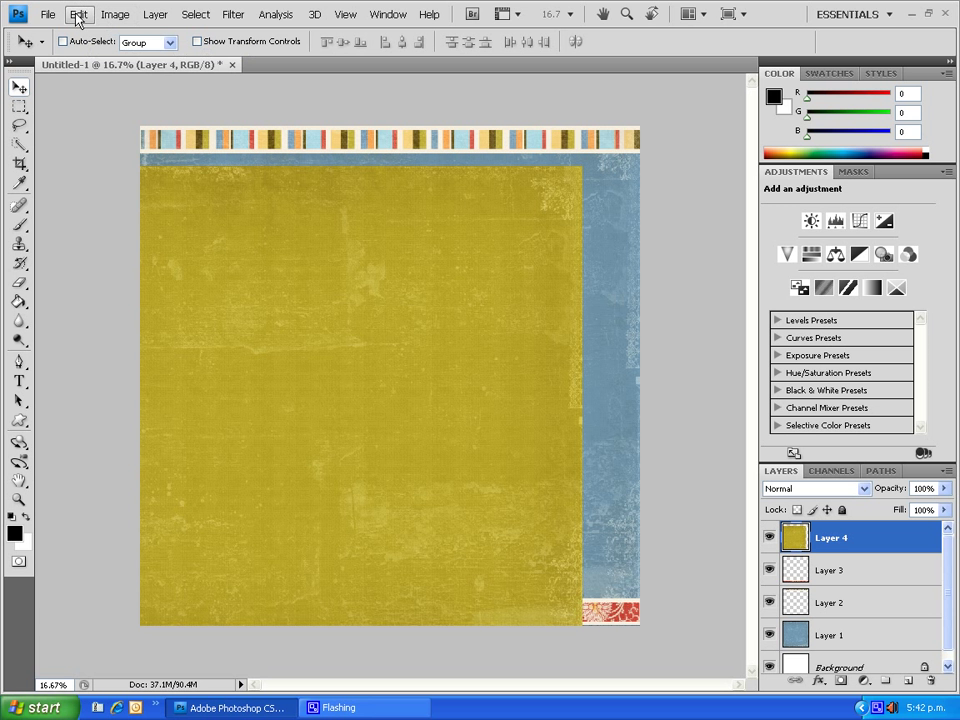
# - Free Transform the green paper into a centred mat with blue border showing, and commit
pyautogui.click(78, 14)
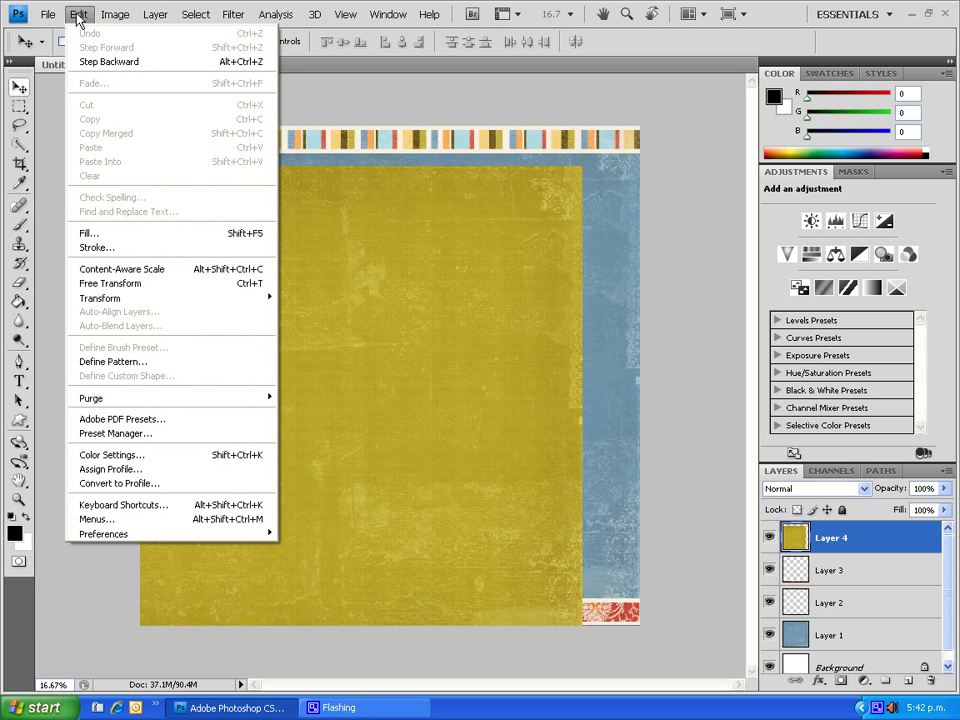
pyautogui.moveTo(110, 284)
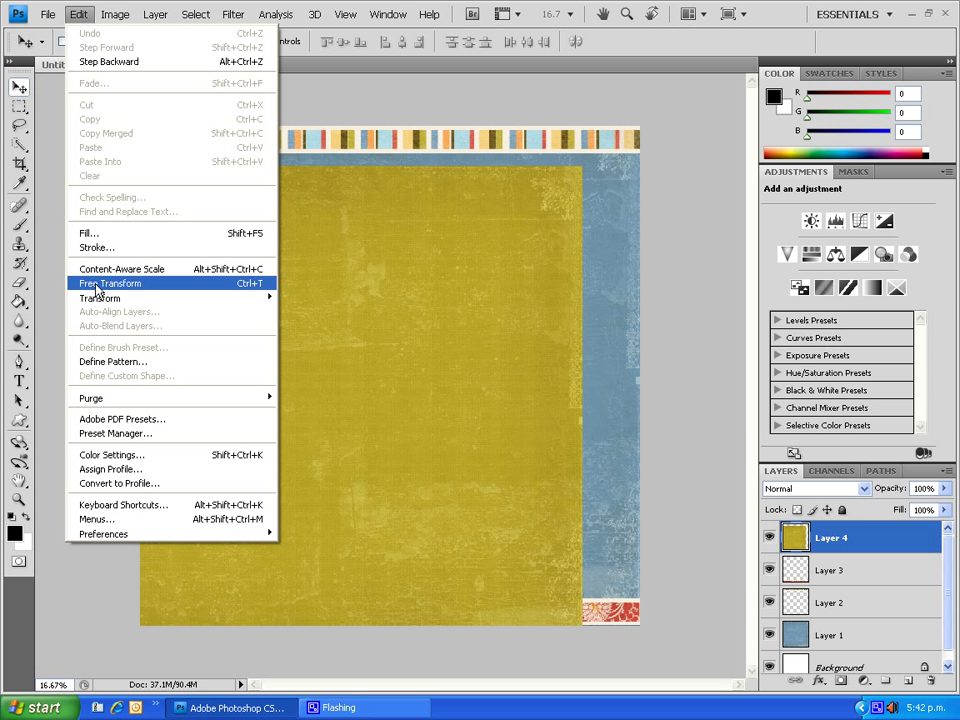
pyautogui.click(110, 284)
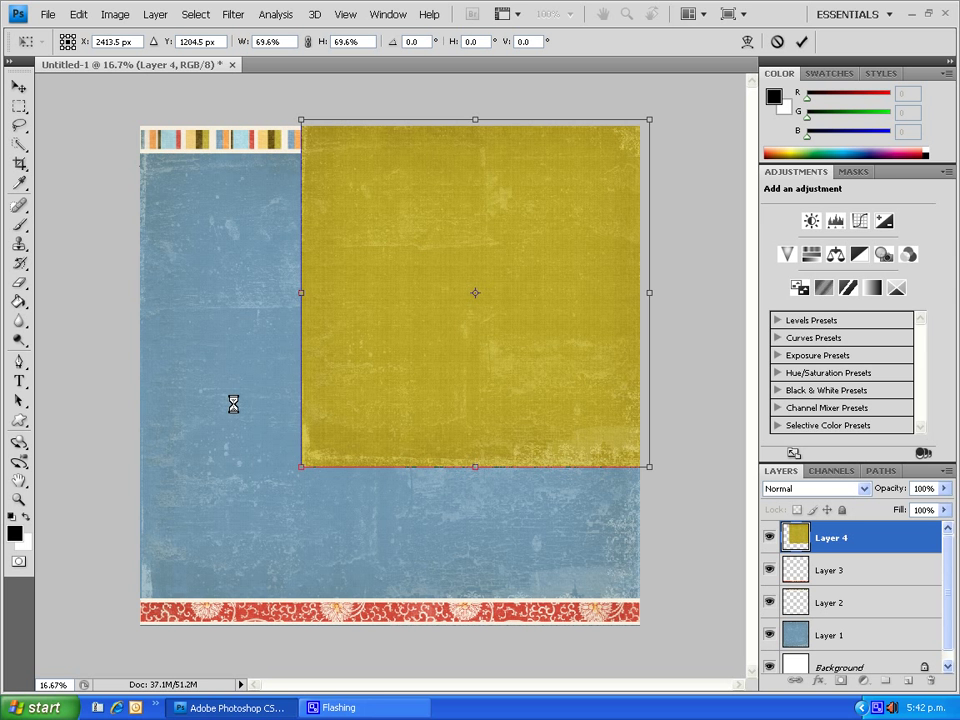
pyautogui.moveTo(434, 374)
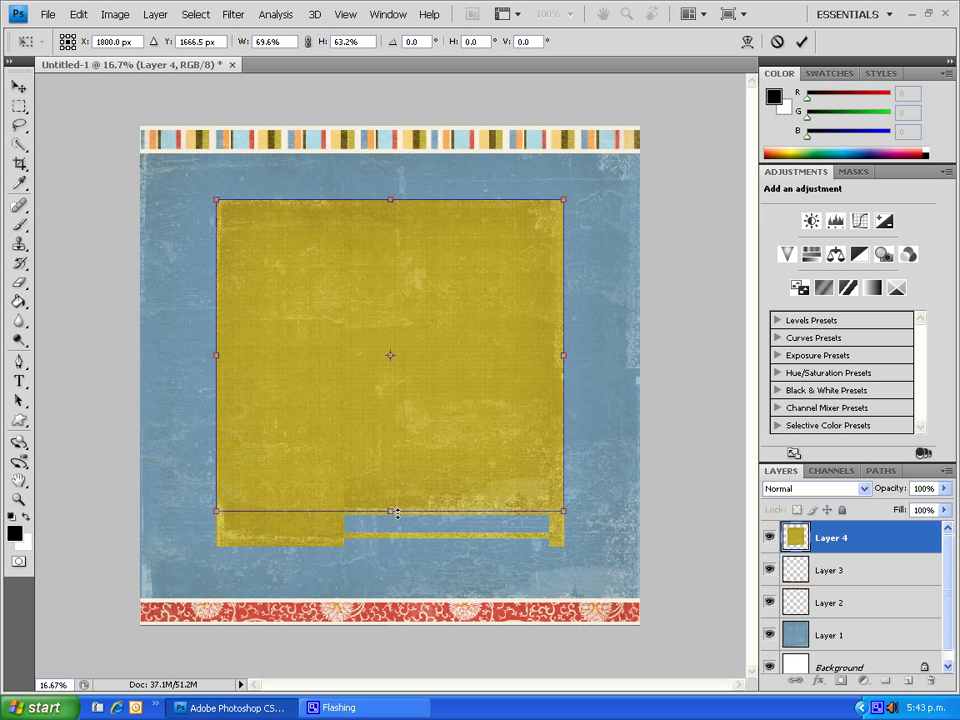
pyautogui.moveTo(390, 512); pyautogui.dragTo(390, 490)
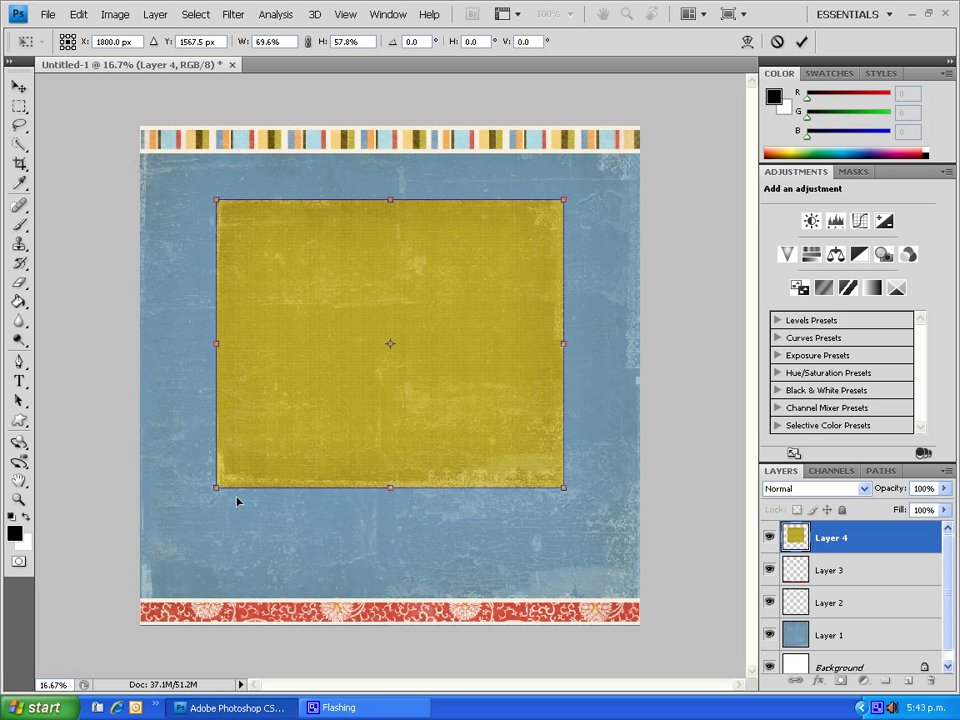
pyautogui.moveTo(218, 490)
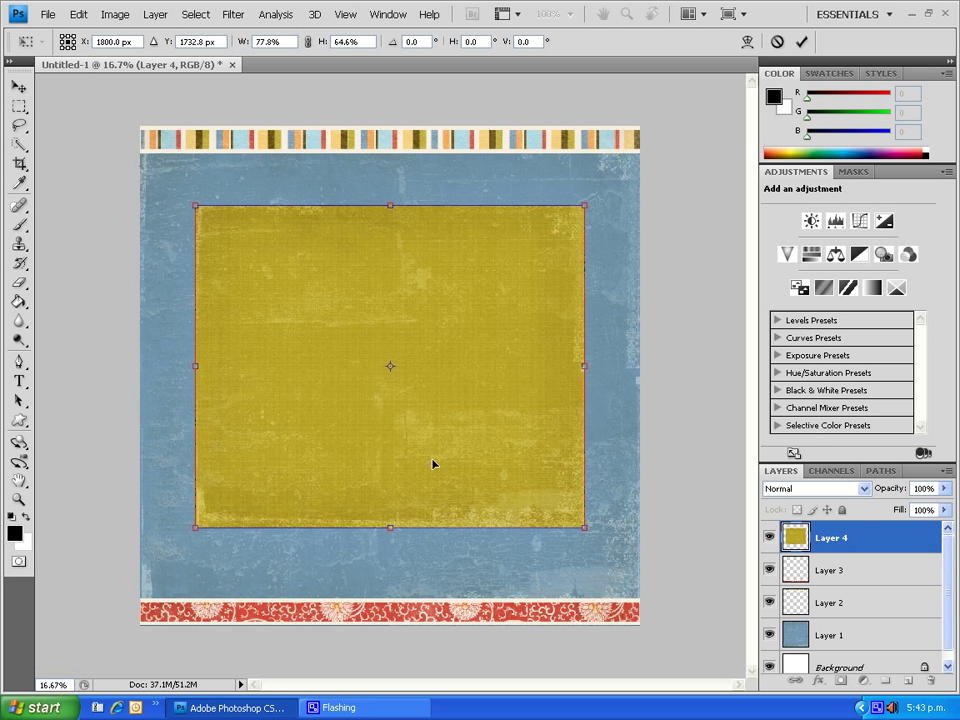
pyautogui.moveTo(430, 468)
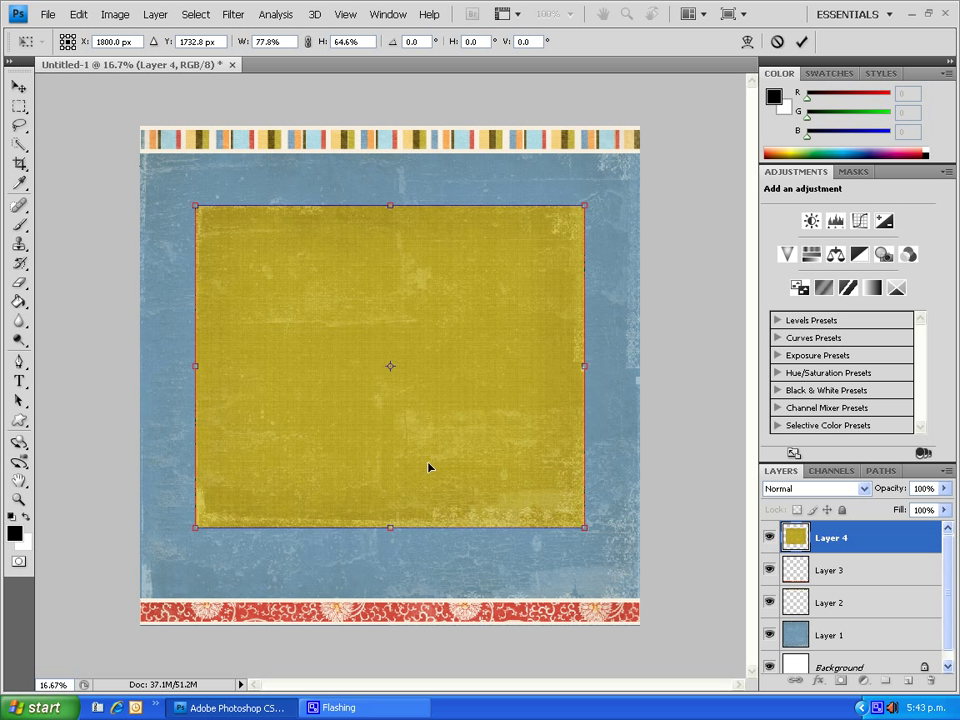
pyautogui.moveTo(416, 340)
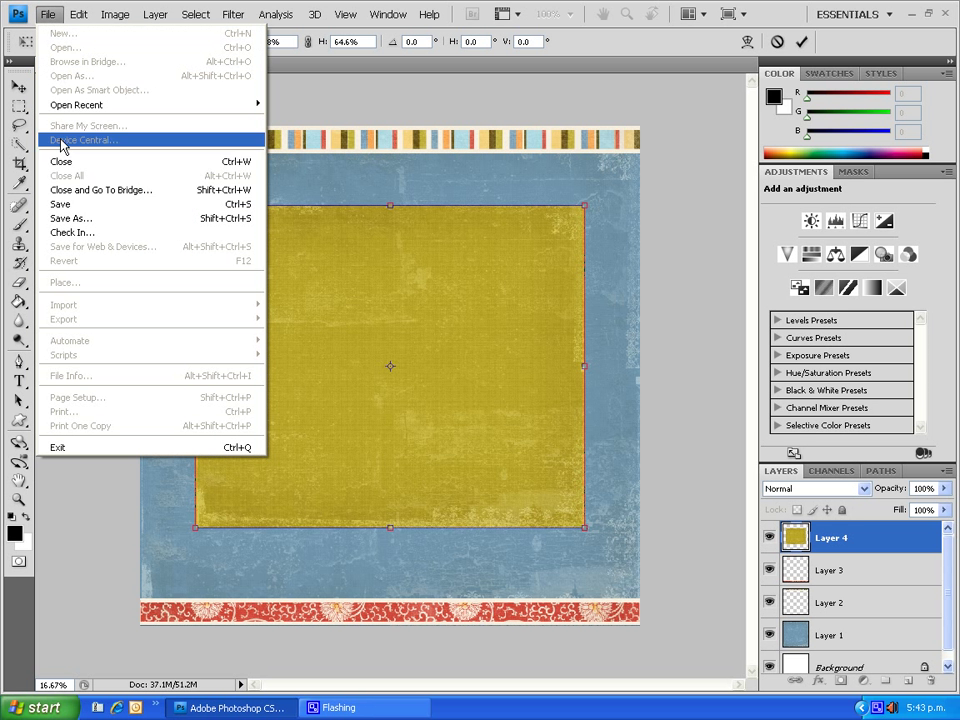
pyautogui.moveTo(78, 204)
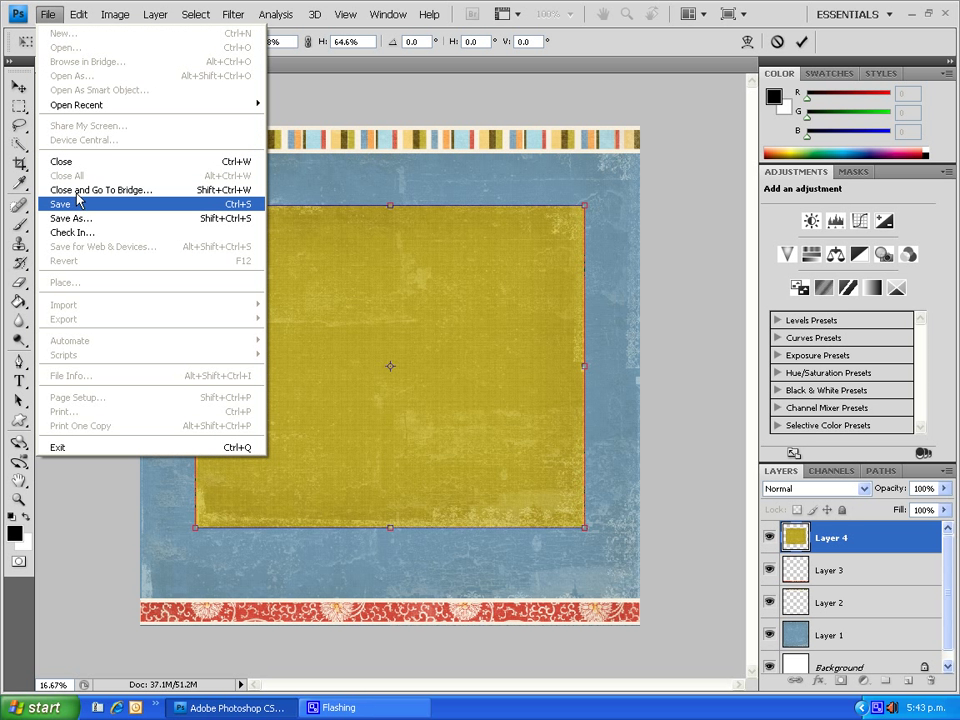
pyautogui.moveTo(780, 44)
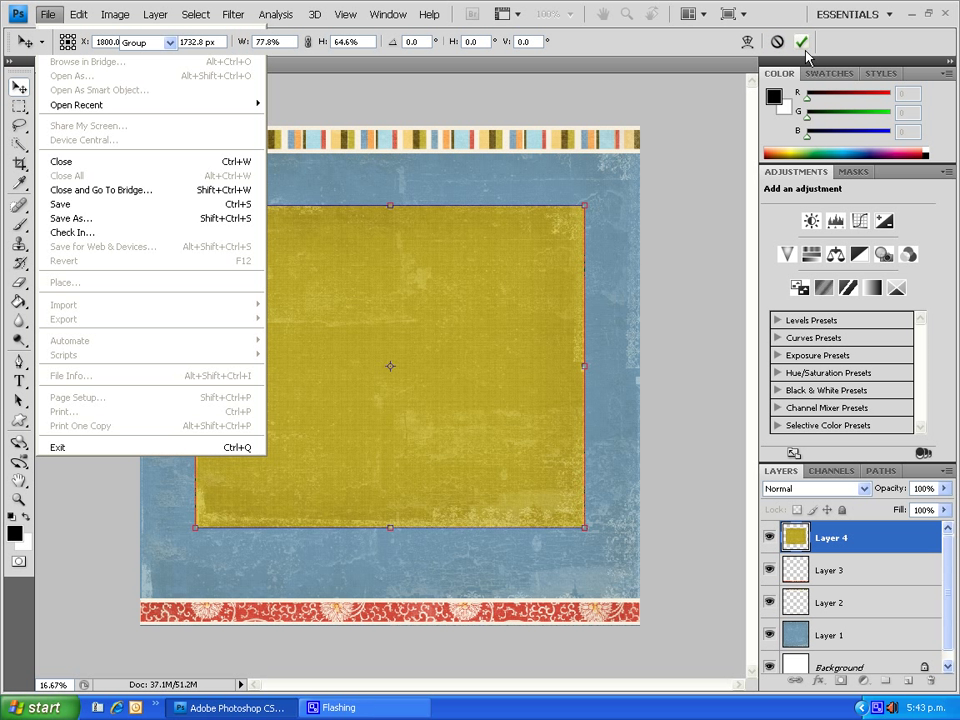
pyautogui.click(800, 42)
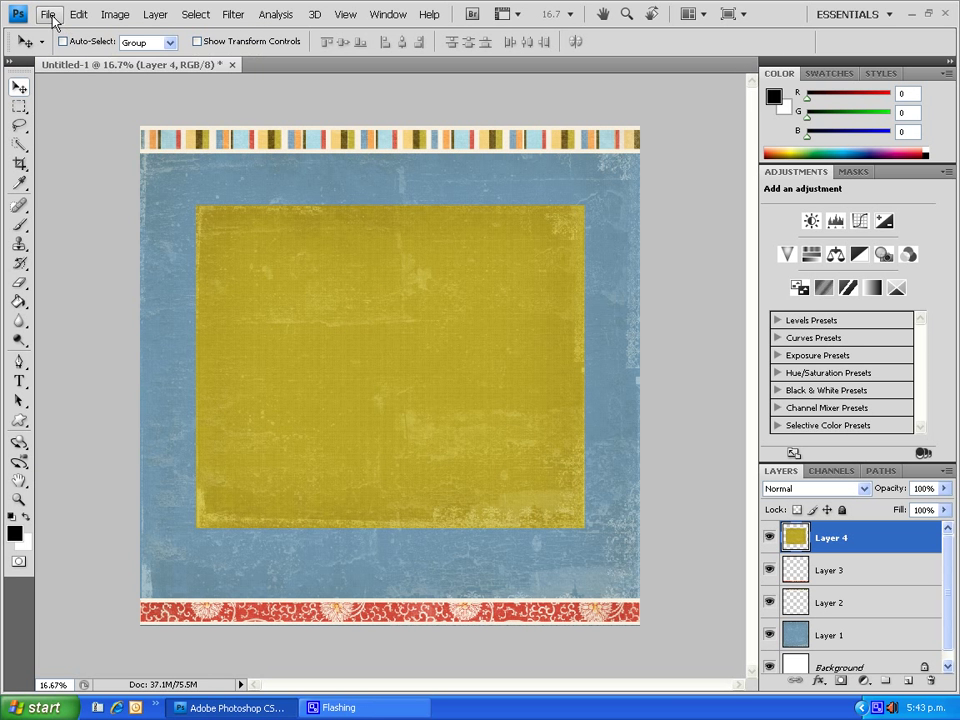
# - Open the grunge frame, place it over the green mat, and close its separate file
pyautogui.click(48, 14)
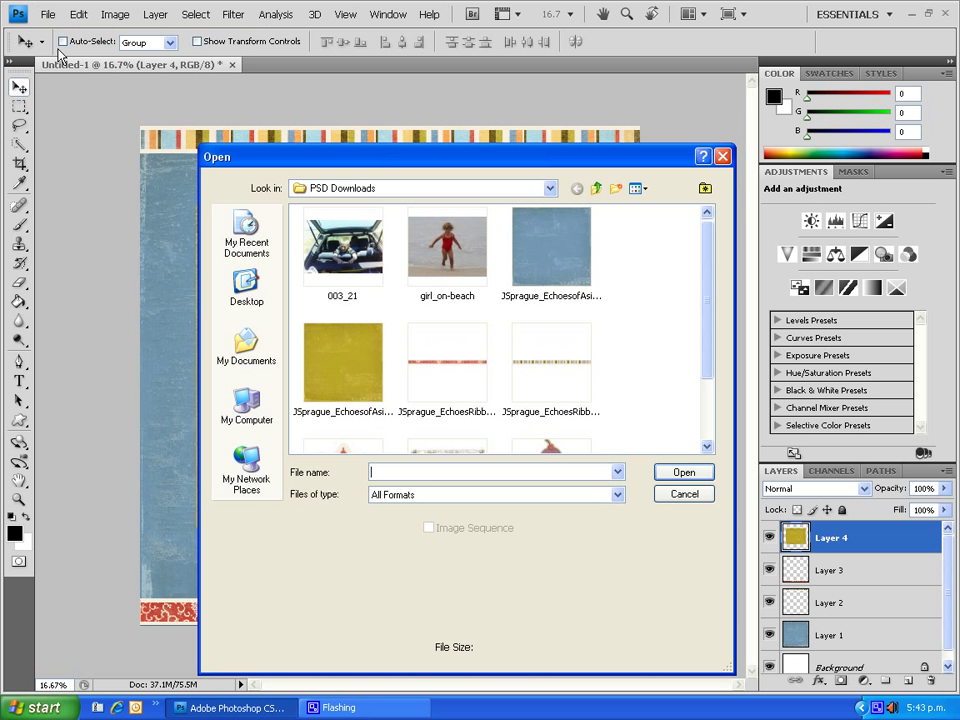
pyautogui.scroll(-3)
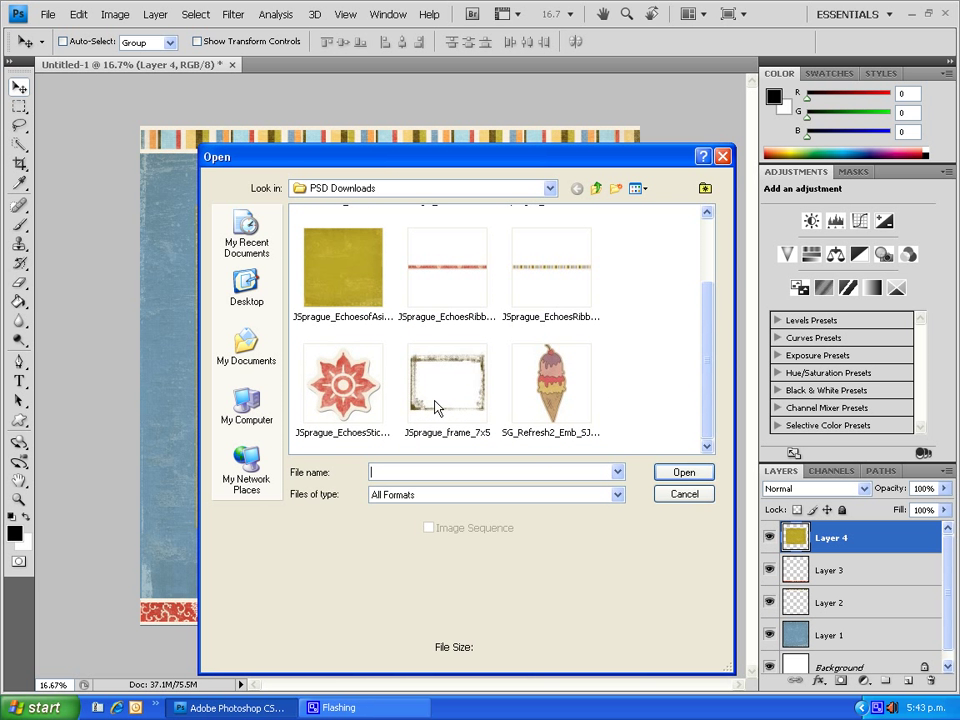
pyautogui.click(684, 492)
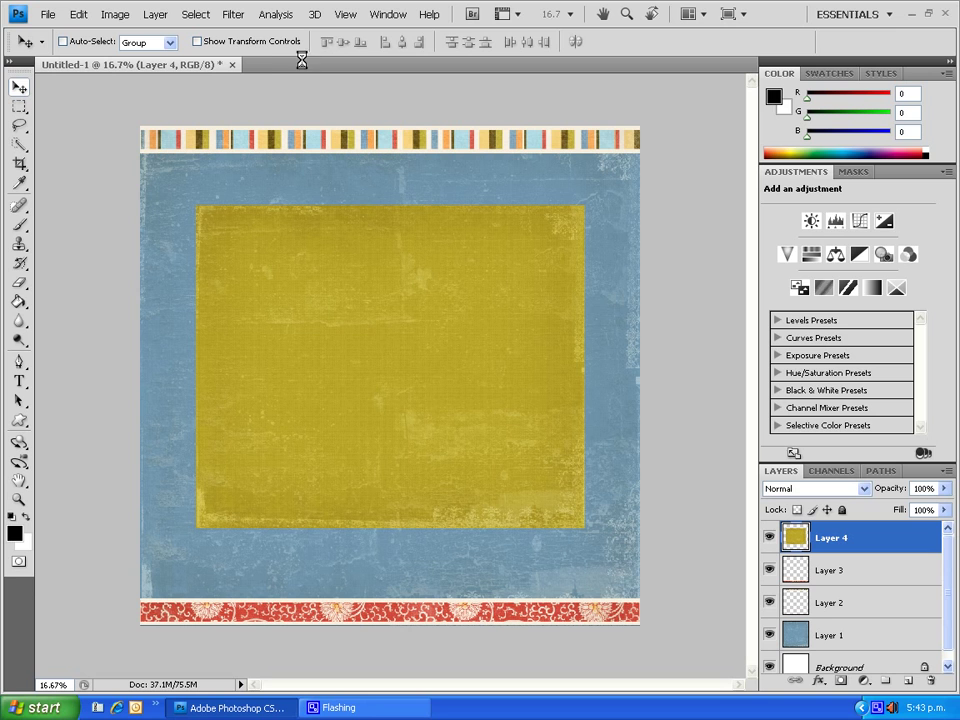
pyautogui.click(380, 64)
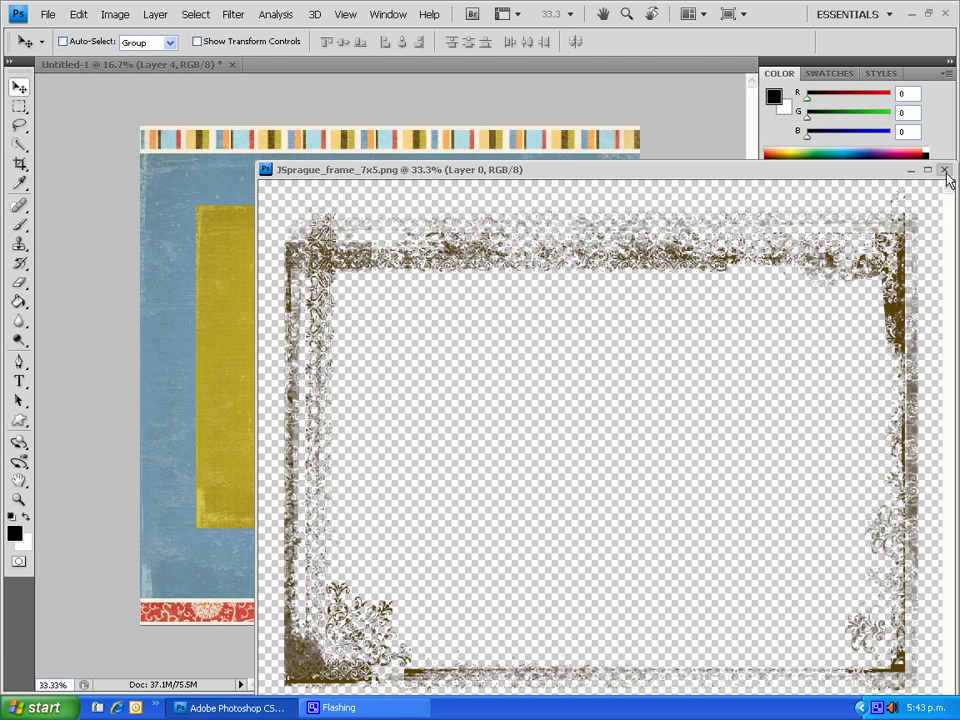
pyautogui.click(944, 168)
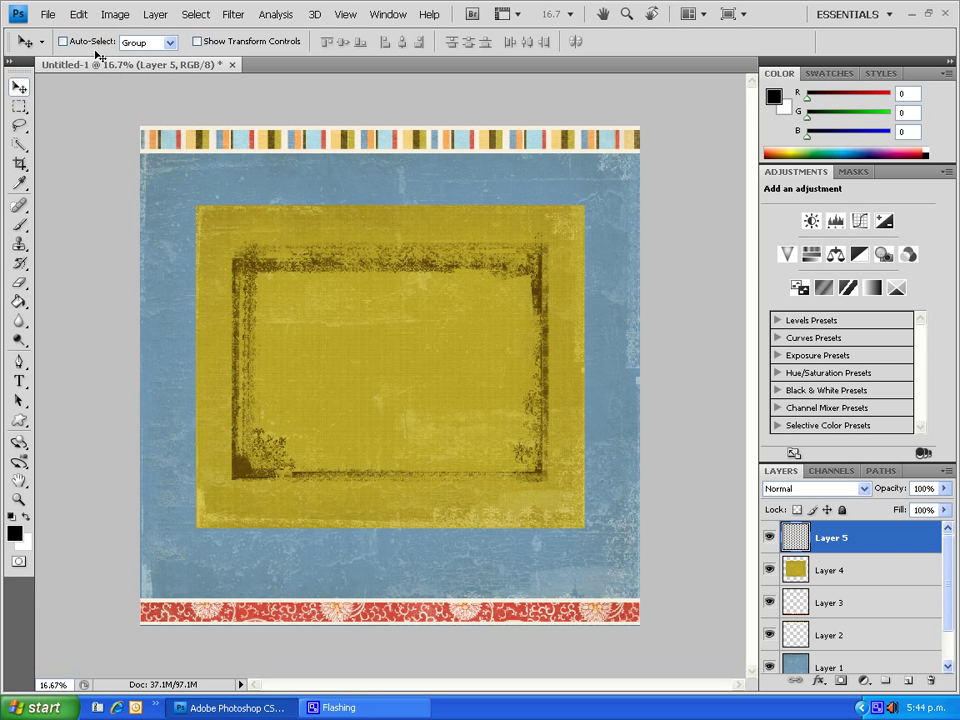
# - Free Transform the grunge frame larger so it fits around the mat
pyautogui.click(78, 14)
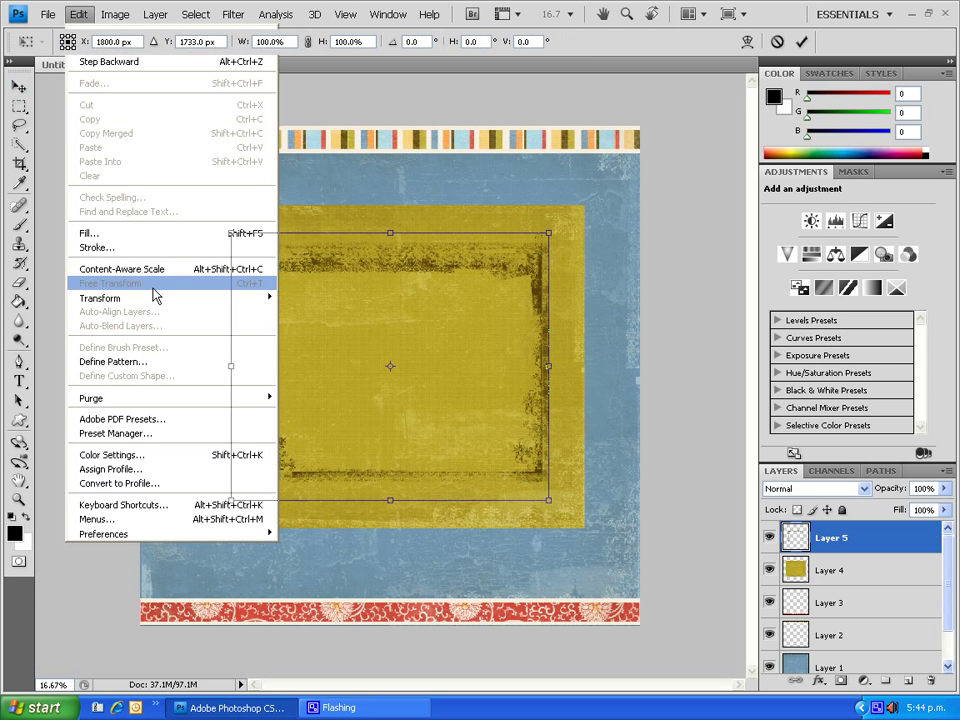
pyautogui.click(110, 284)
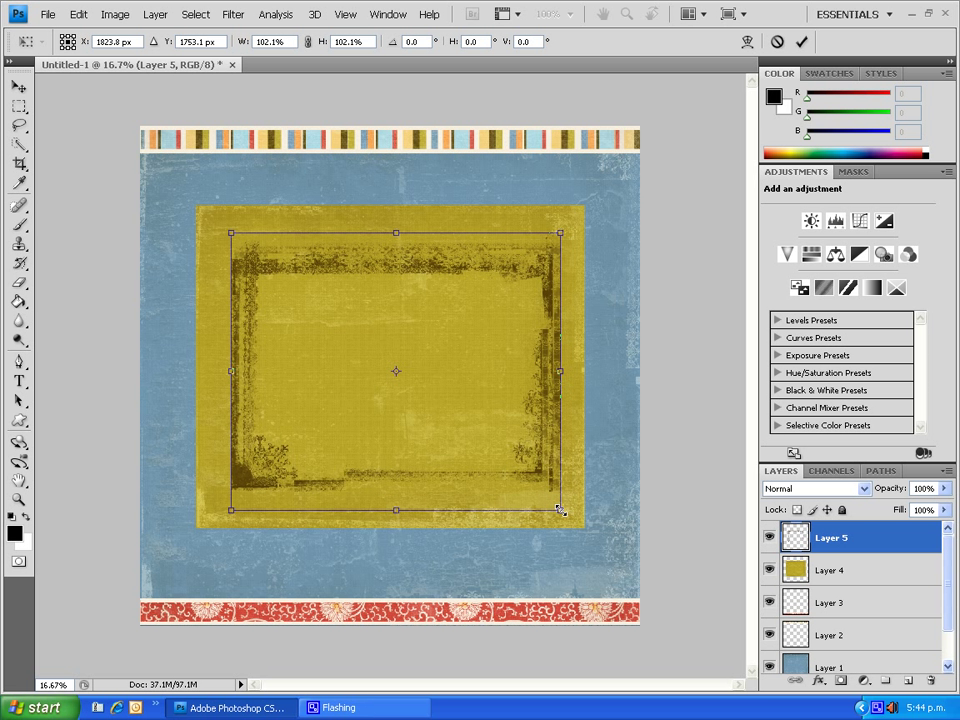
pyautogui.moveTo(560, 510); pyautogui.dragTo(562, 512)
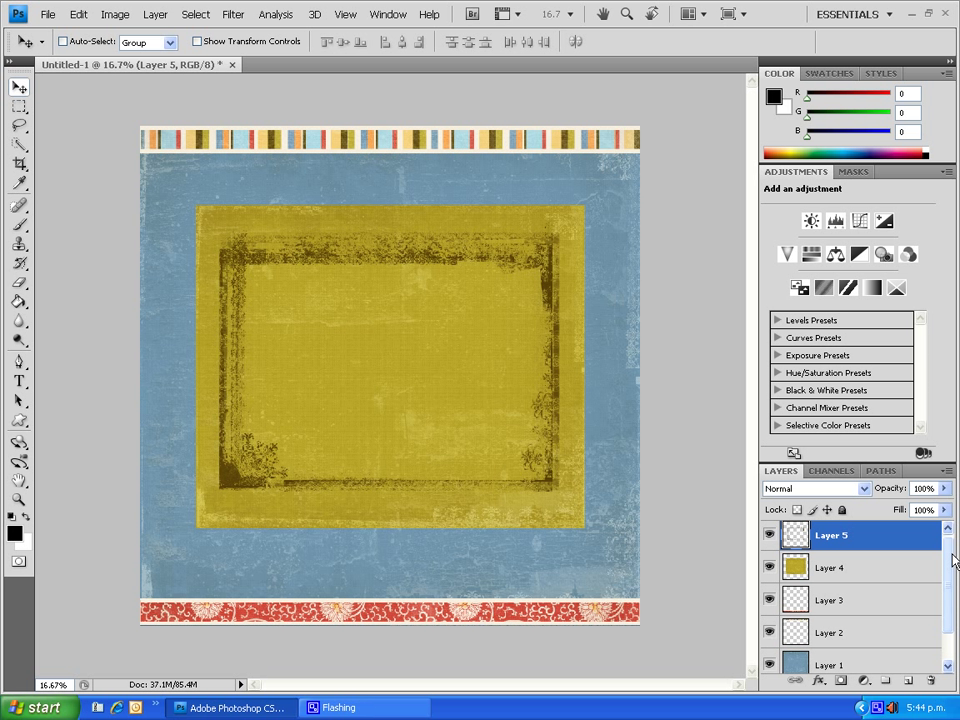
pyautogui.moveTo(536, 140)
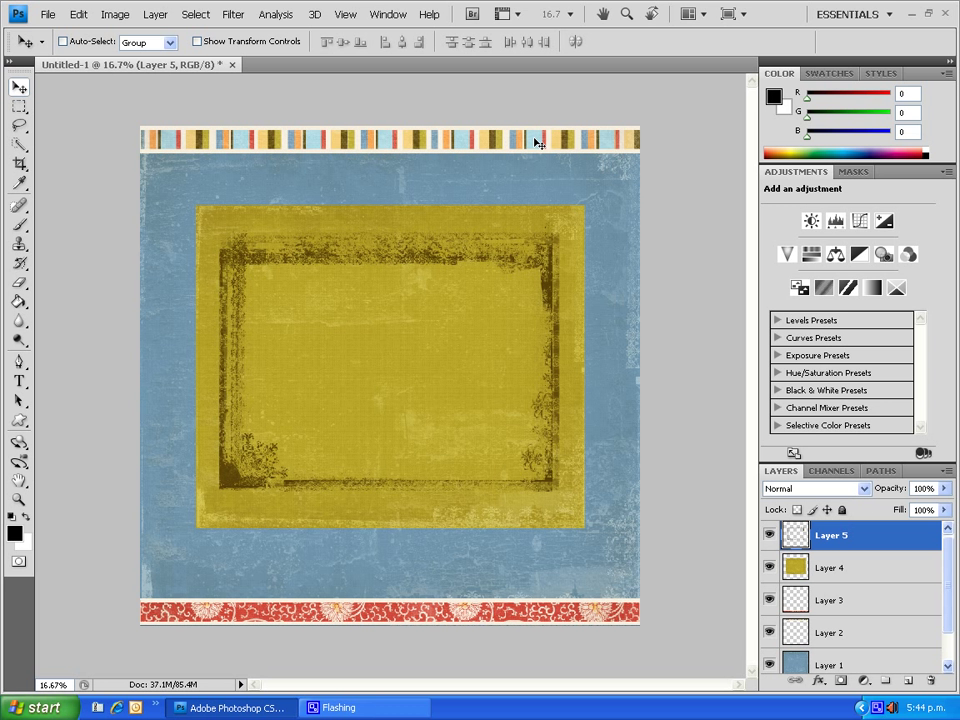
pyautogui.moveTo(552, 144)
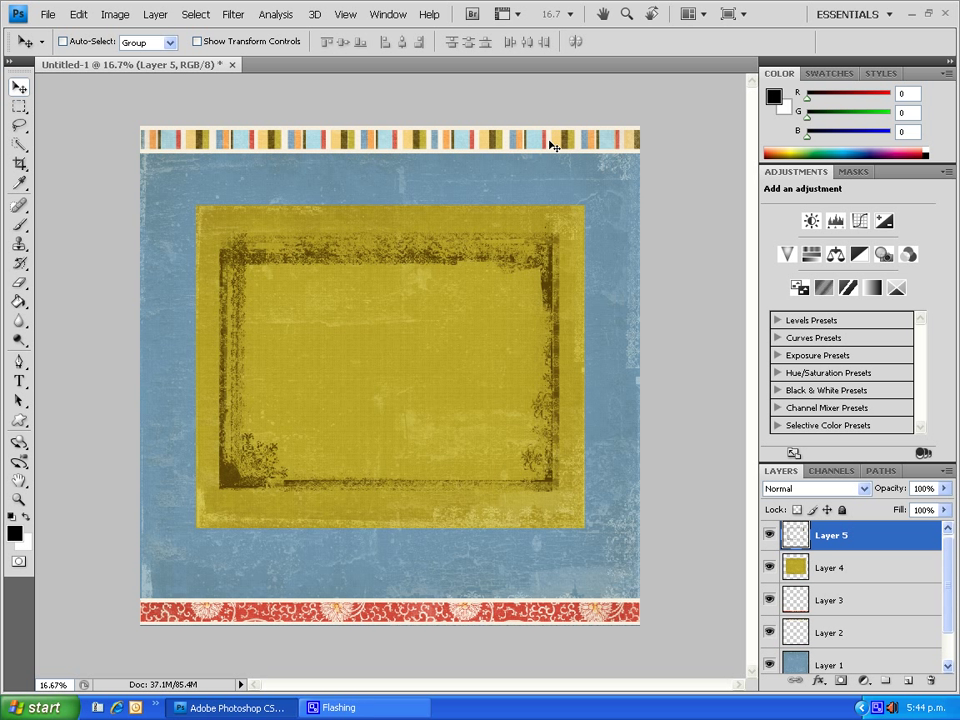
pyautogui.moveTo(532, 608)
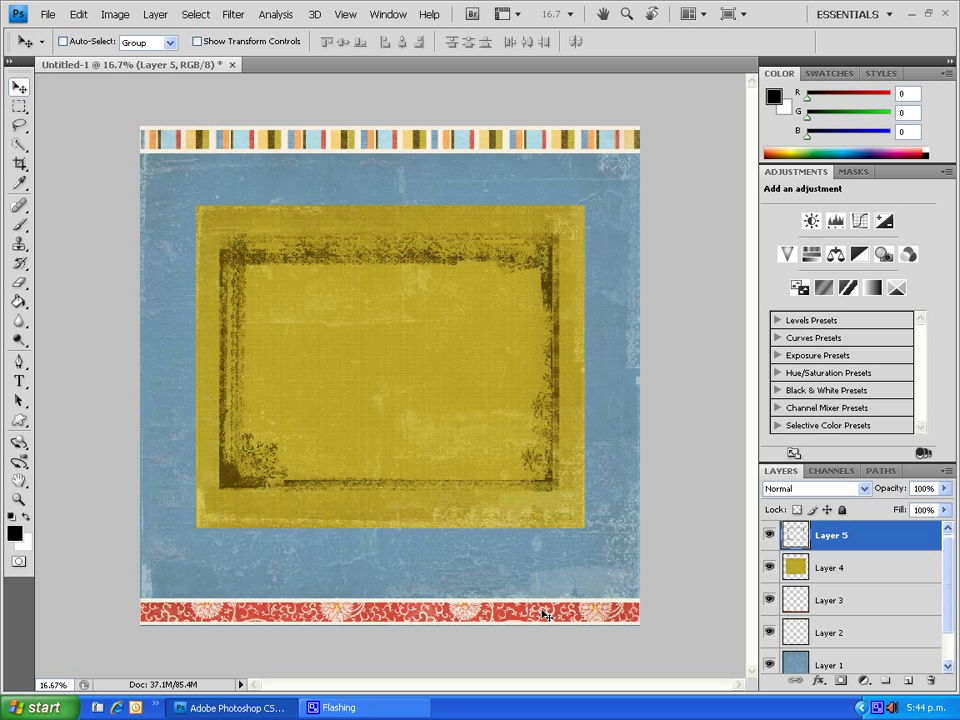
pyautogui.moveTo(500, 536)
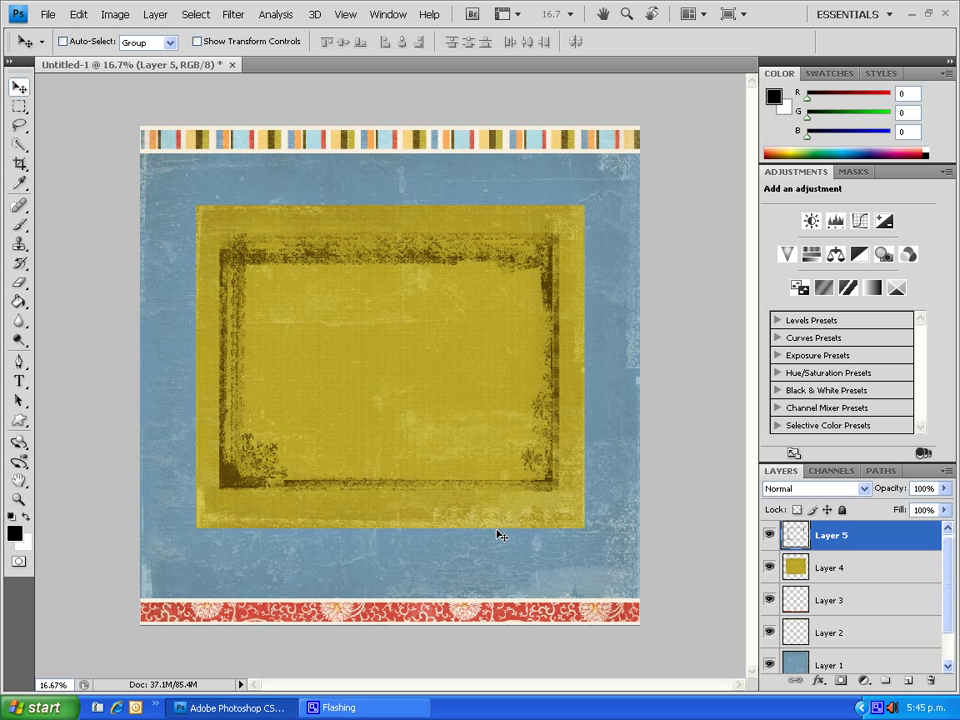
pyautogui.moveTo(170, 216)
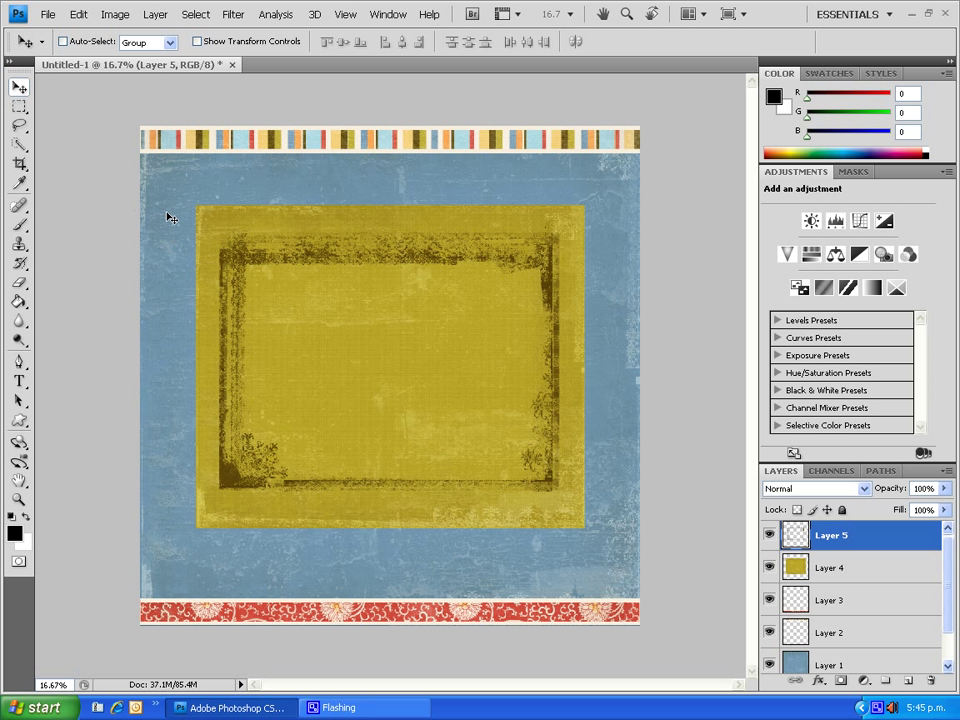
pyautogui.moveTo(72, 96)
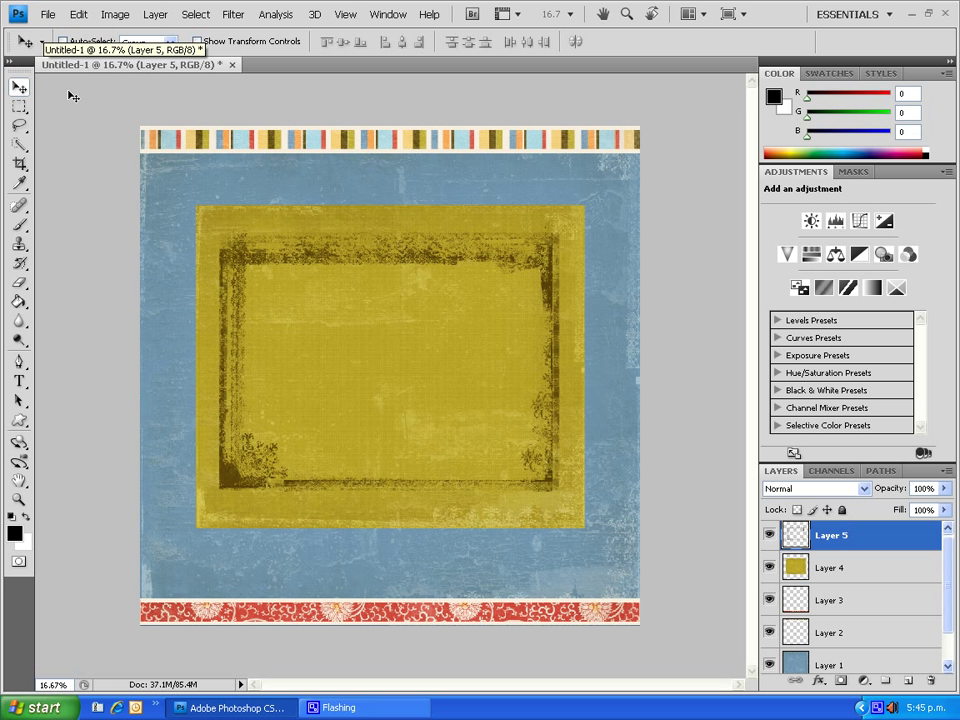
pyautogui.moveTo(118, 116)
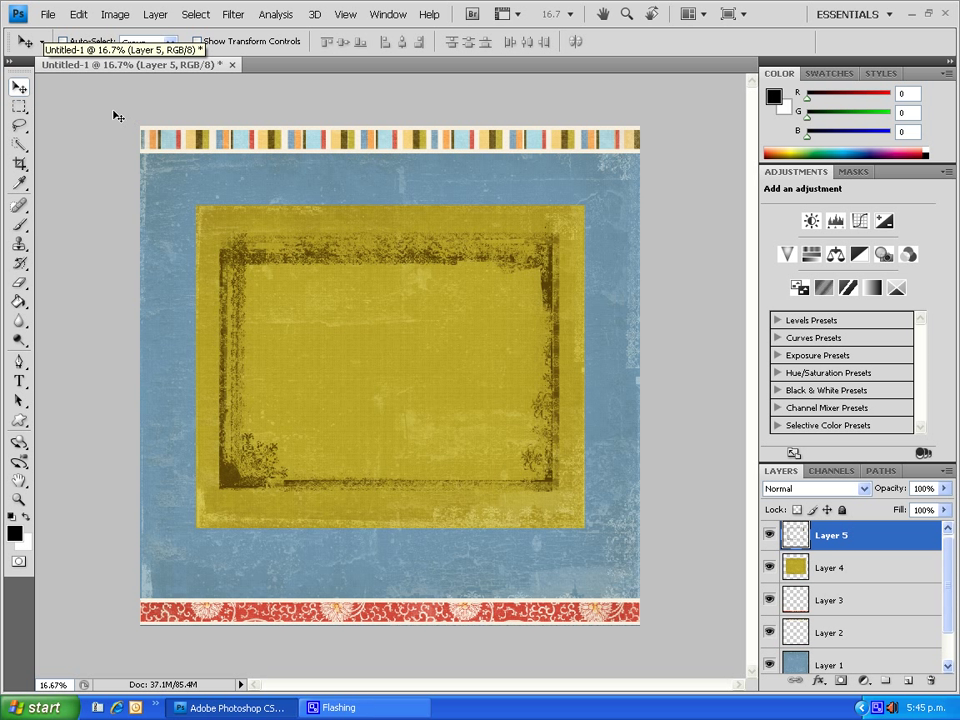
pyautogui.moveTo(60, 84)
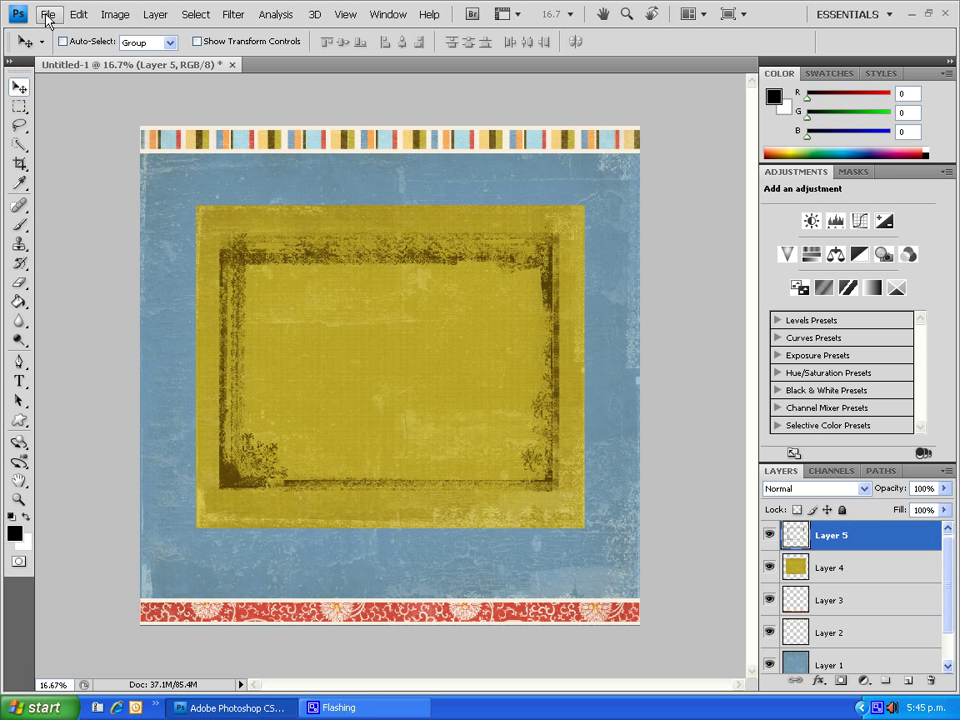
# - Open the girl_on-beach photo, place it inside the grunge frame, and close its window
pyautogui.click(48, 14)
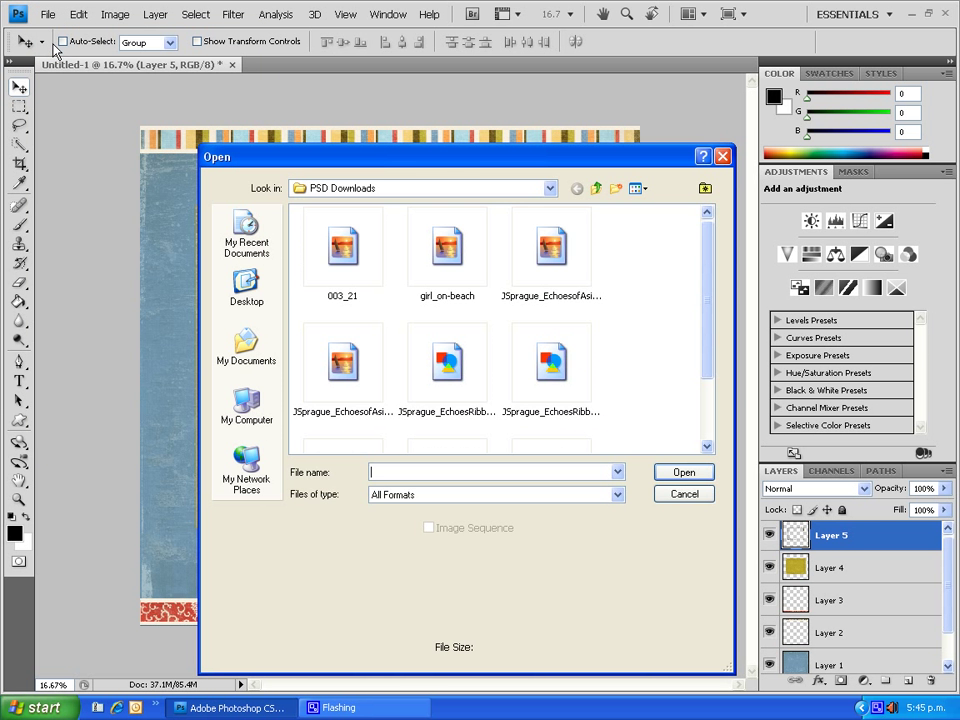
pyautogui.click(448, 248)
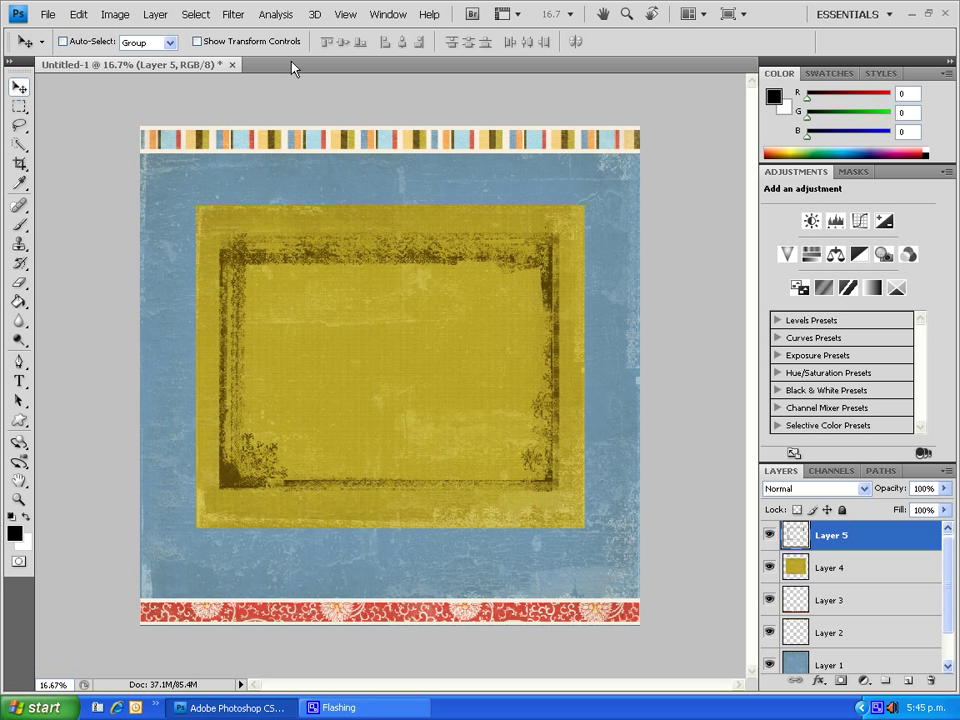
pyautogui.moveTo(308, 72)
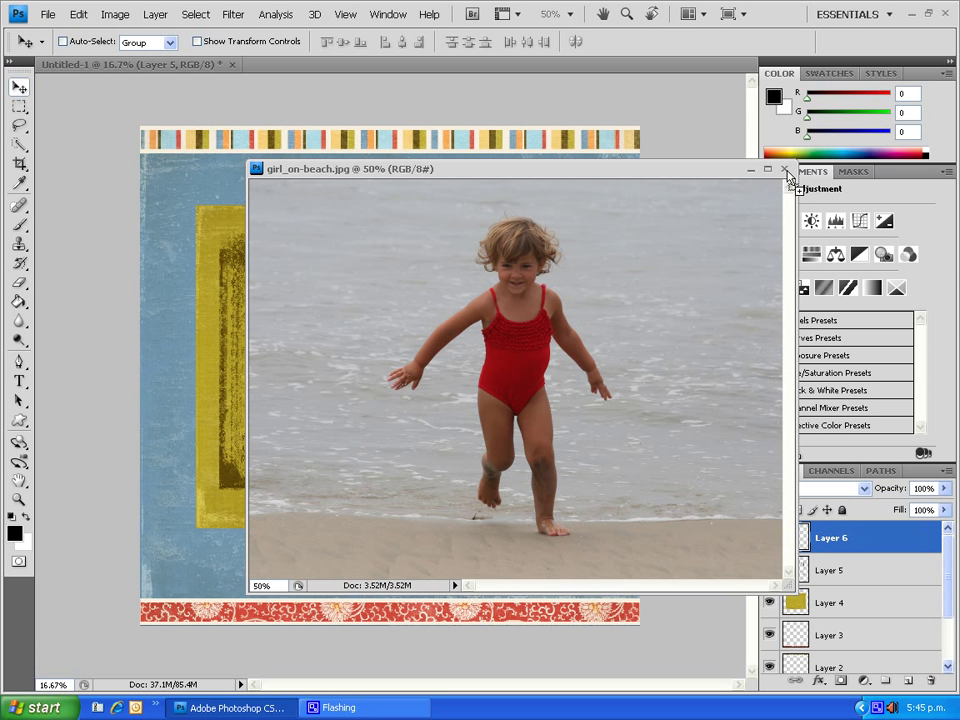
pyautogui.click(788, 168)
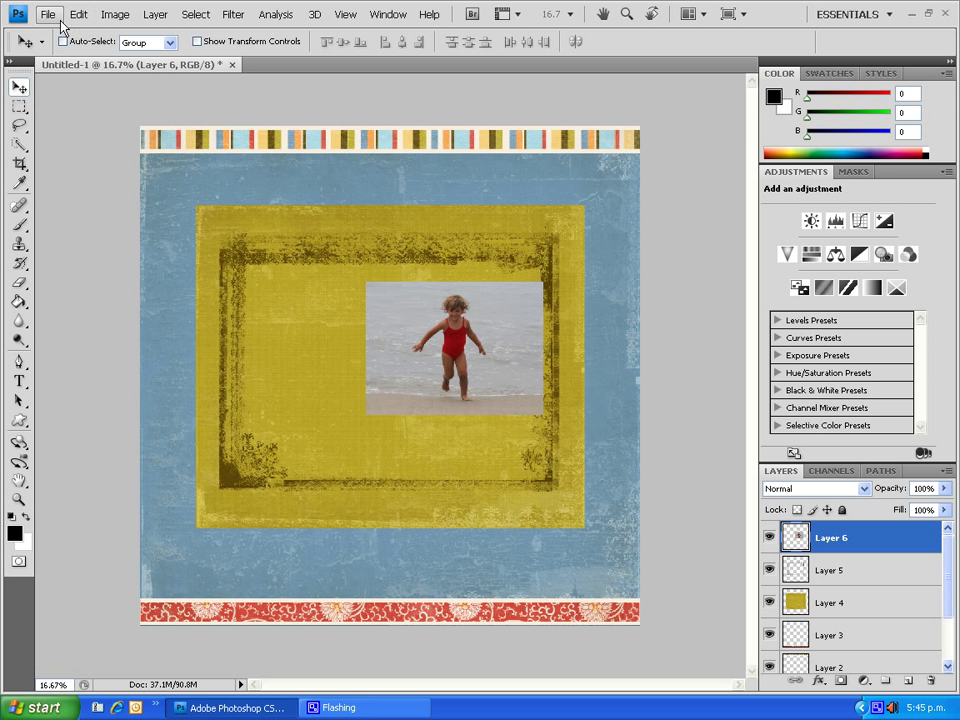
# - Free Transform the beach photo and scale it up until it nearly fills the grunge frame's opening
pyautogui.click(48, 14)
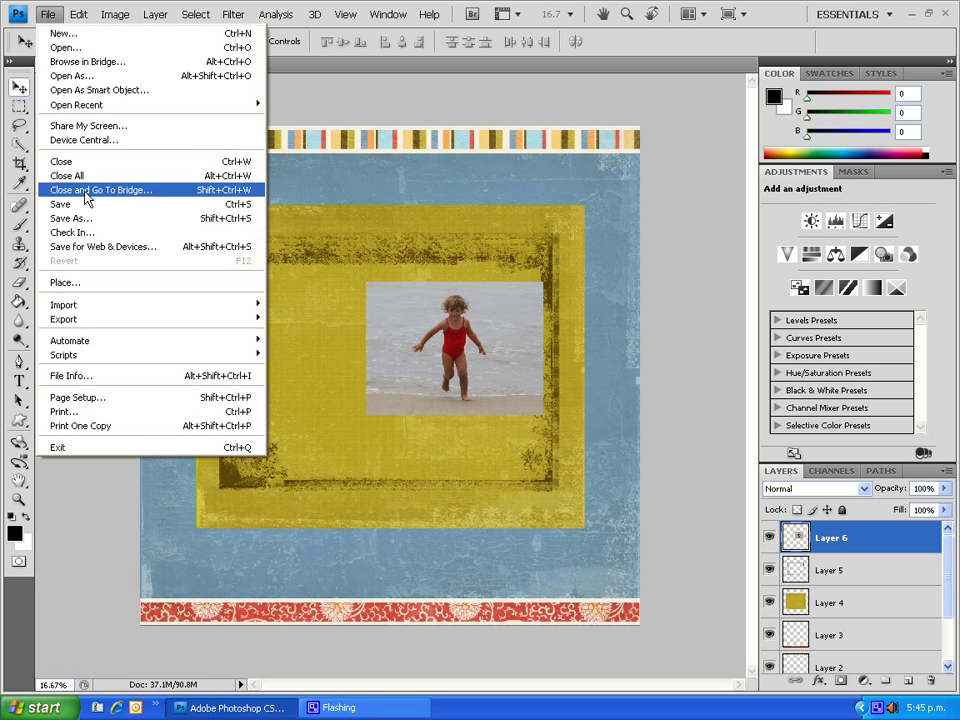
pyautogui.click(78, 14)
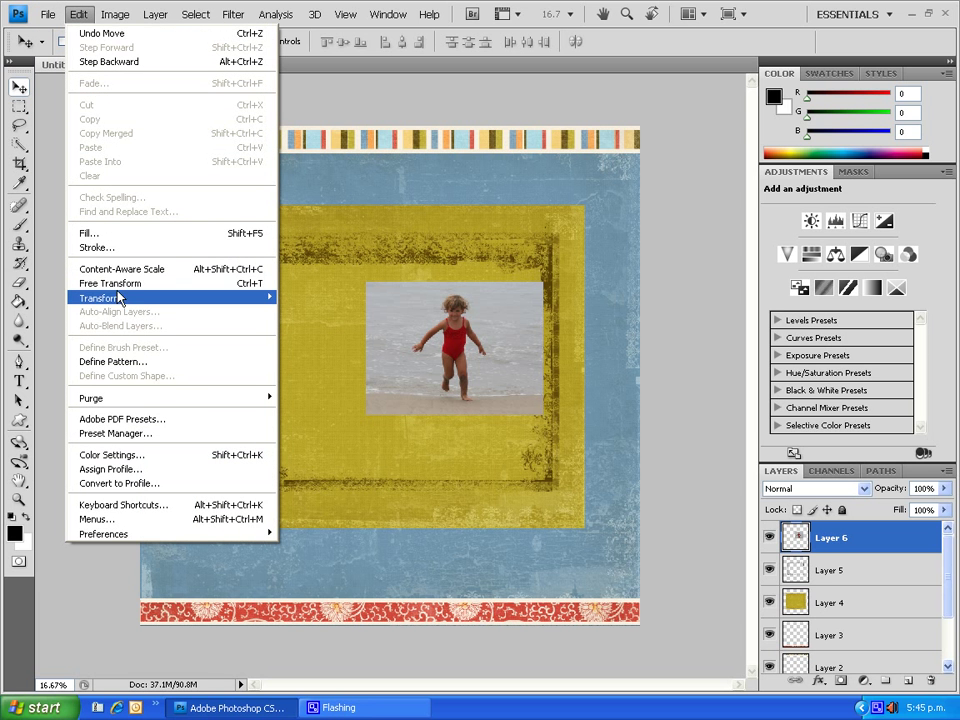
pyautogui.click(110, 284)
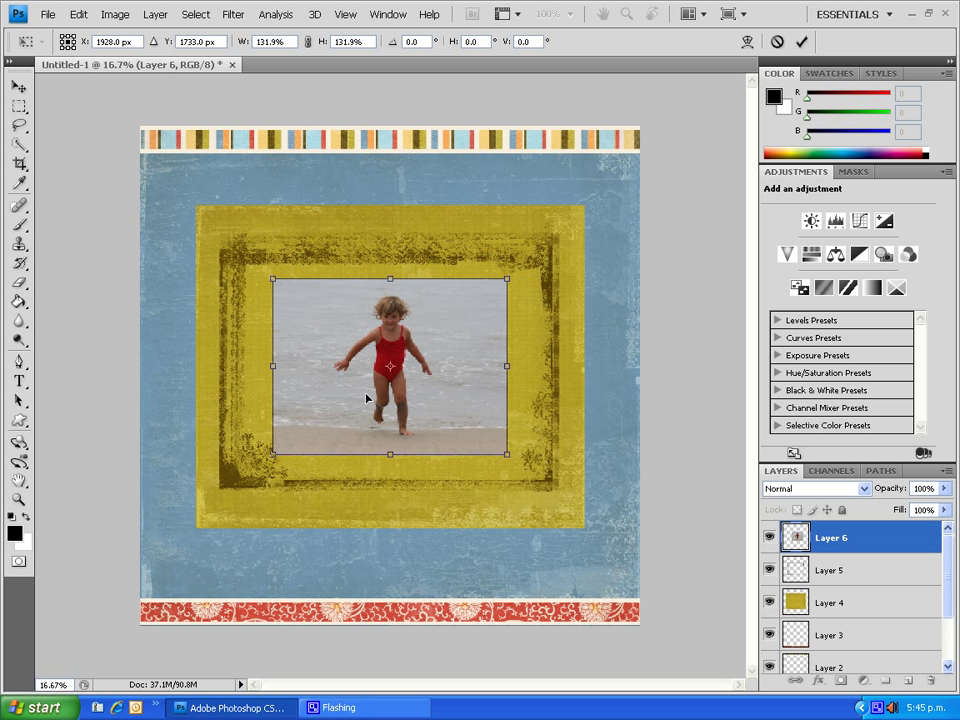
pyautogui.moveTo(390, 364); pyautogui.dragTo(400, 364)
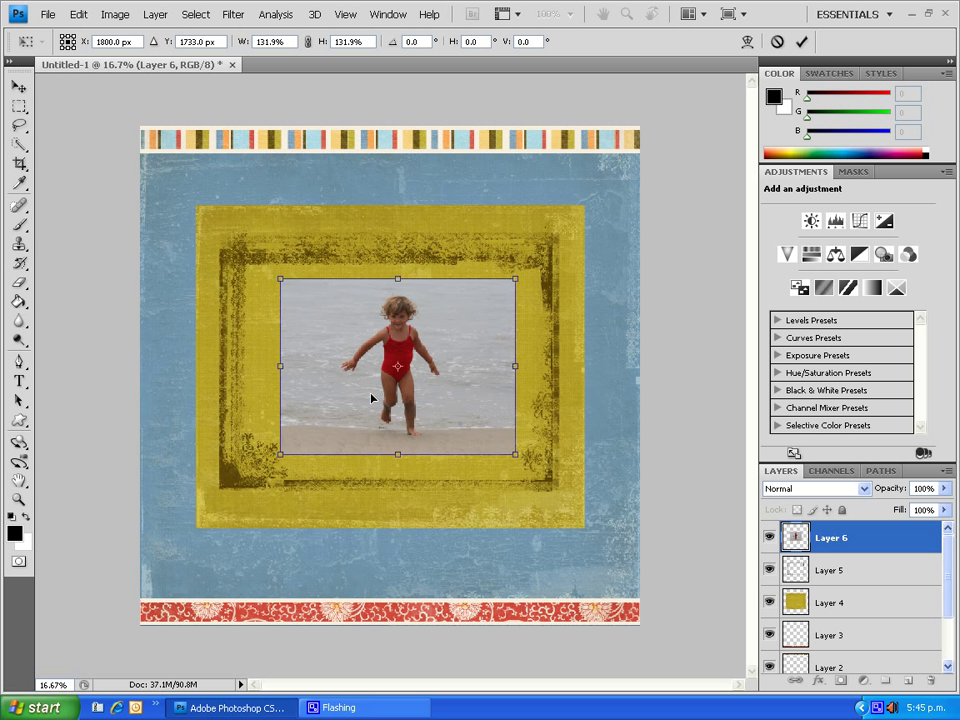